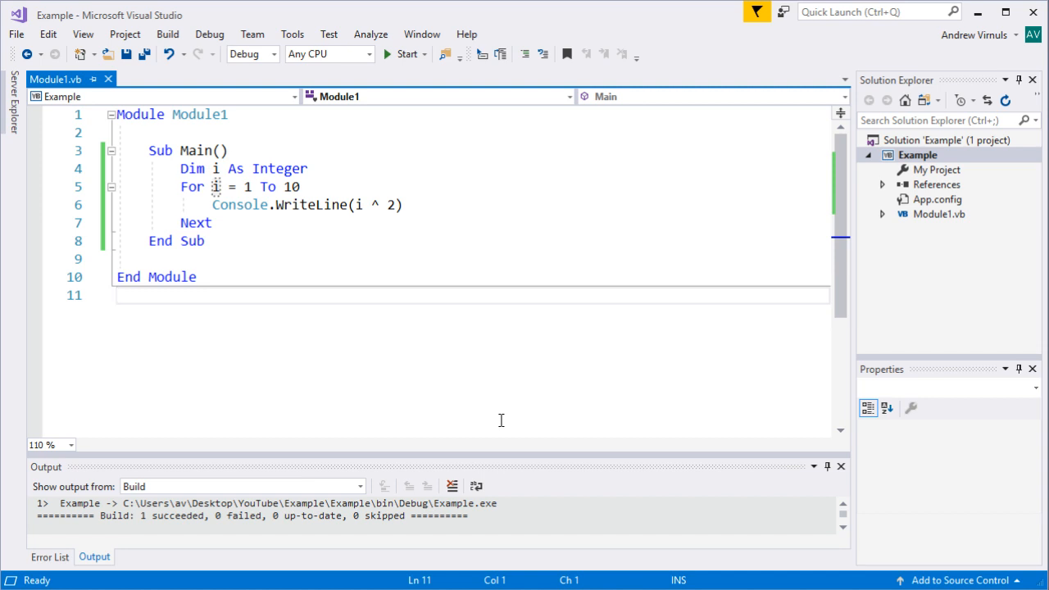
pyautogui.moveTo(212, 170)
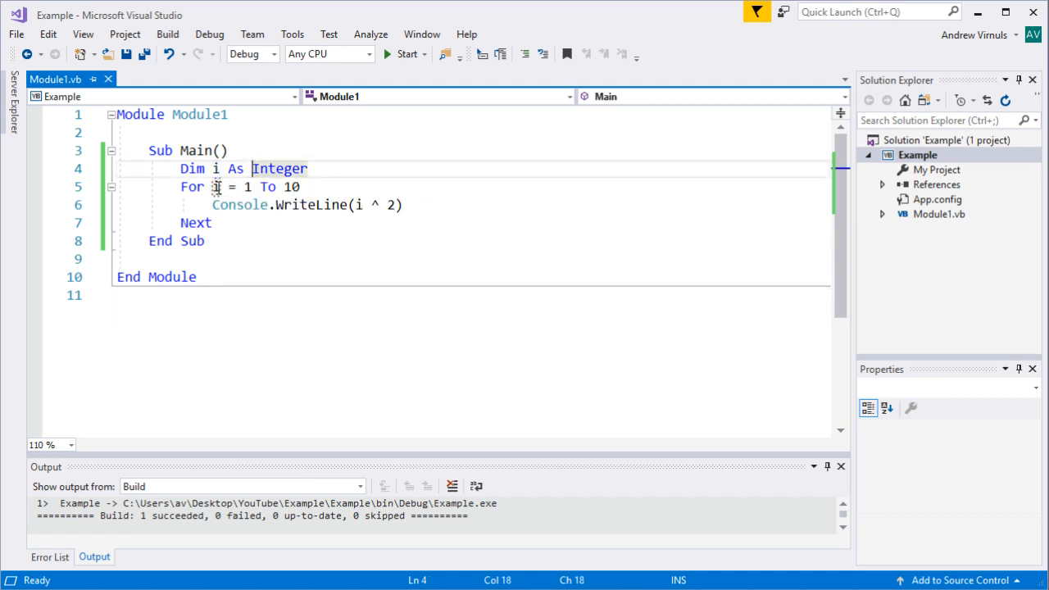
pyautogui.moveTo(216, 186)
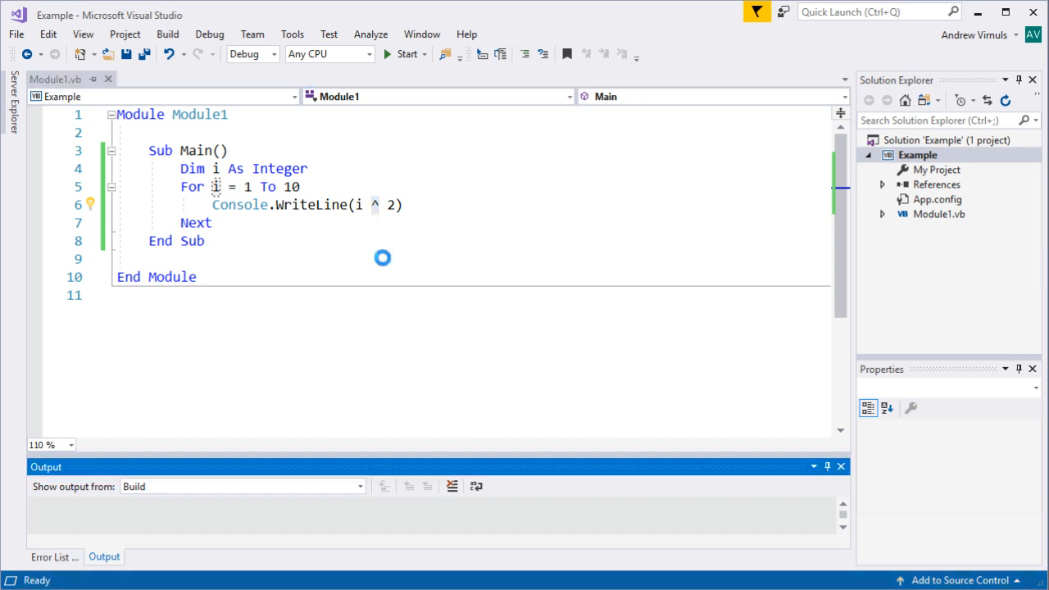
# Clear the Output window's build messages and put the caret after Dim i As Integer.
pyautogui.click(405, 54)
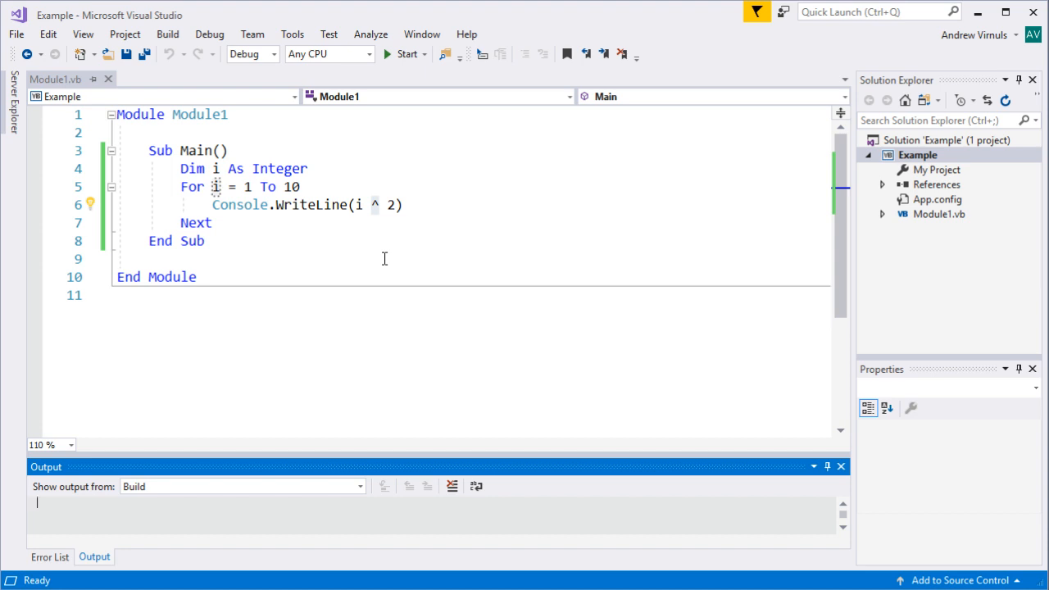
pyautogui.click(329, 169)
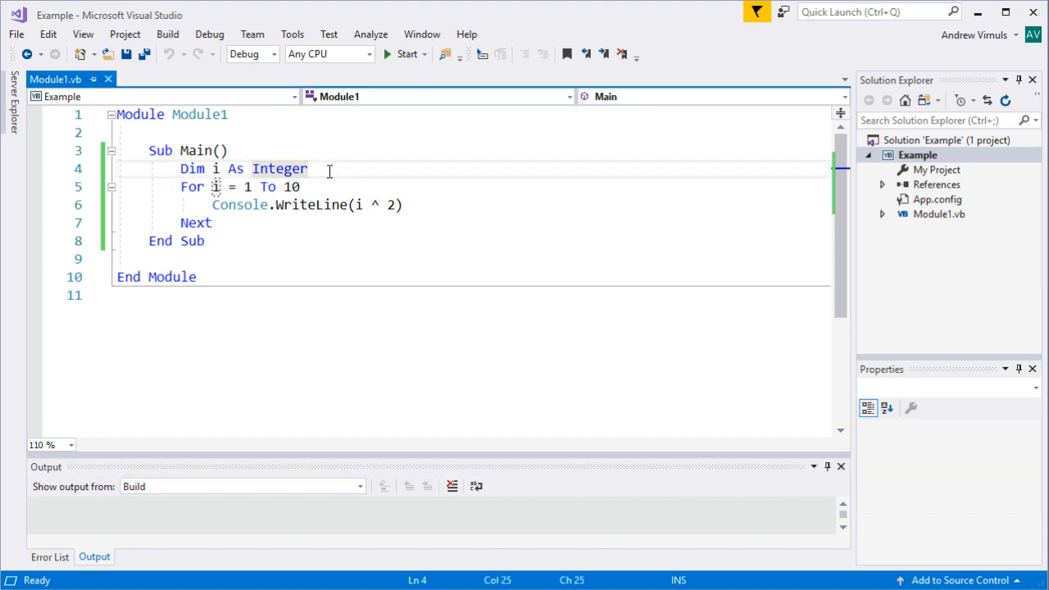
# Delete the For…Next block and write a While loop running while i ^ 2 < 250.
pyautogui.doubleClick(191, 187)
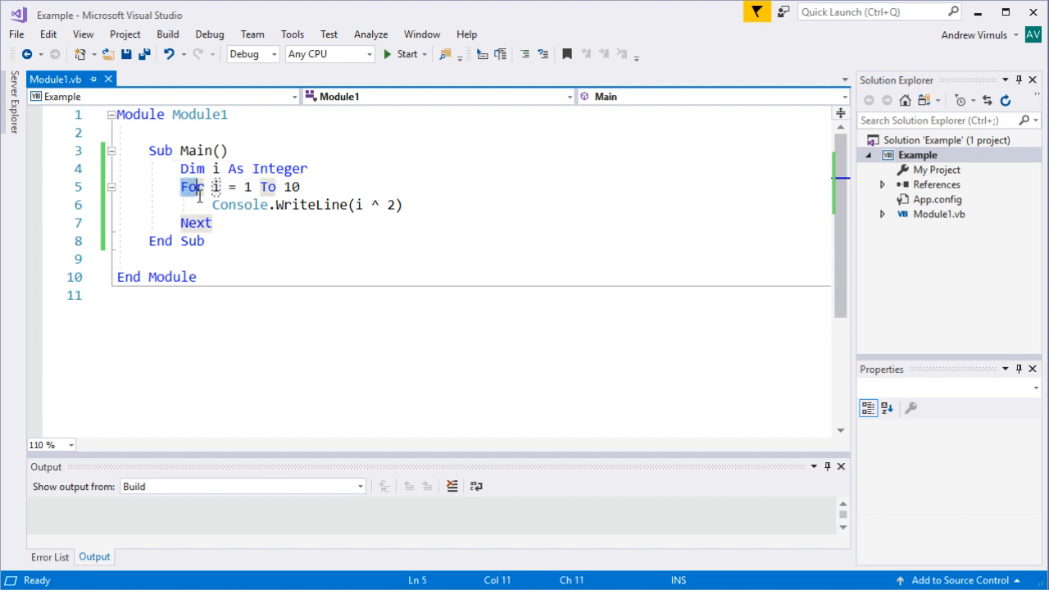
pyautogui.moveTo(216, 187); pyautogui.dragTo(215, 222)
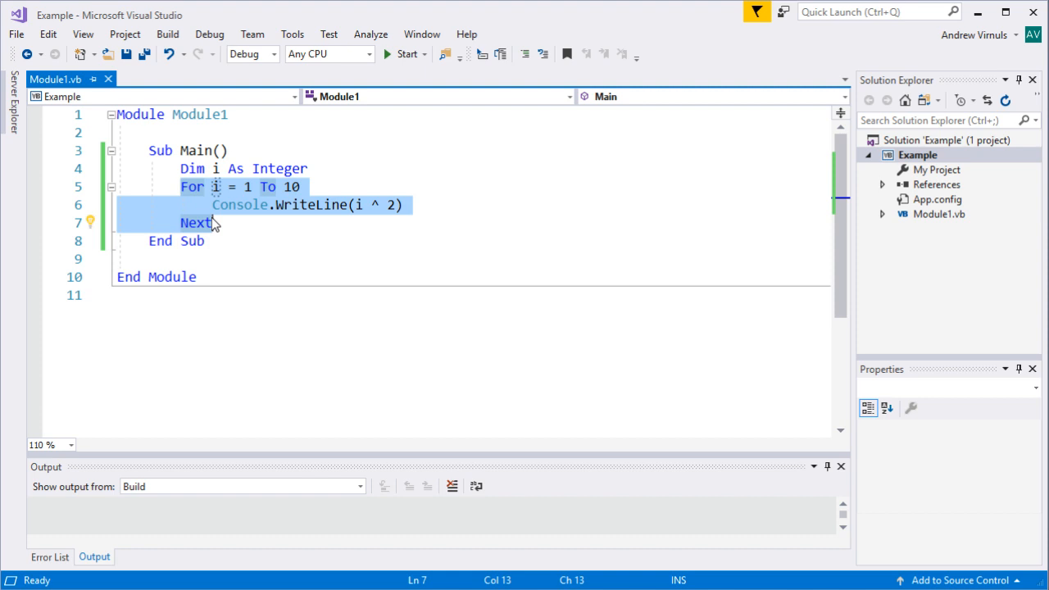
pyautogui.press('Delete')
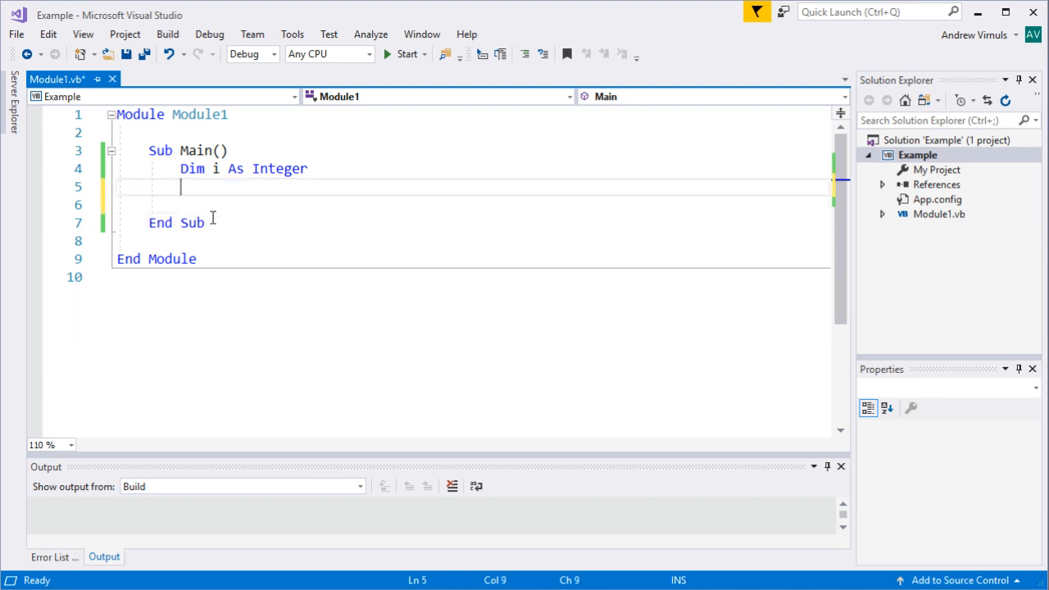
pyautogui.write('who')
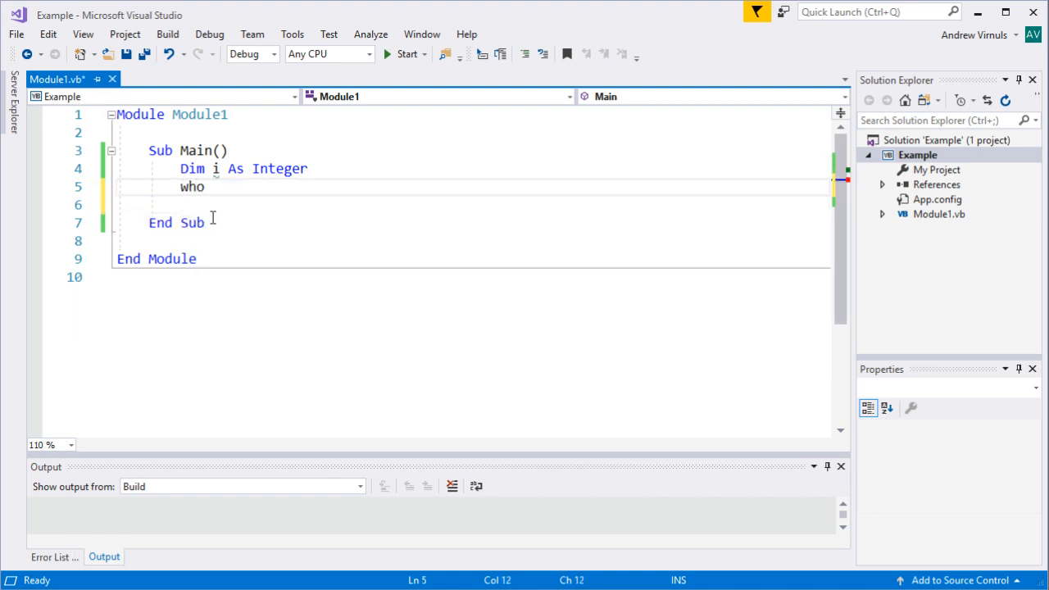
pyautogui.write('While')
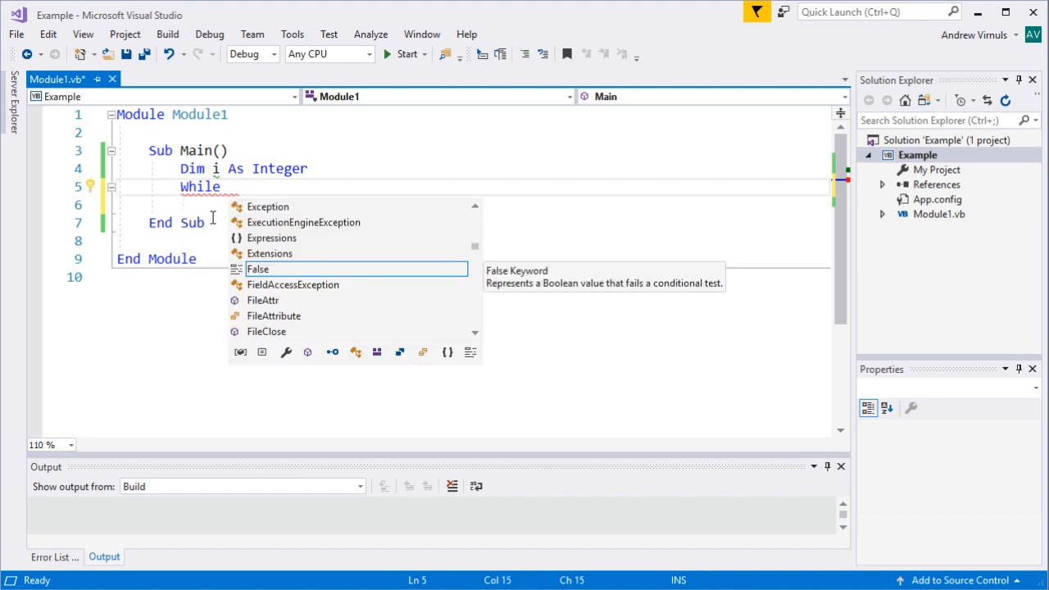
pyautogui.write('i')
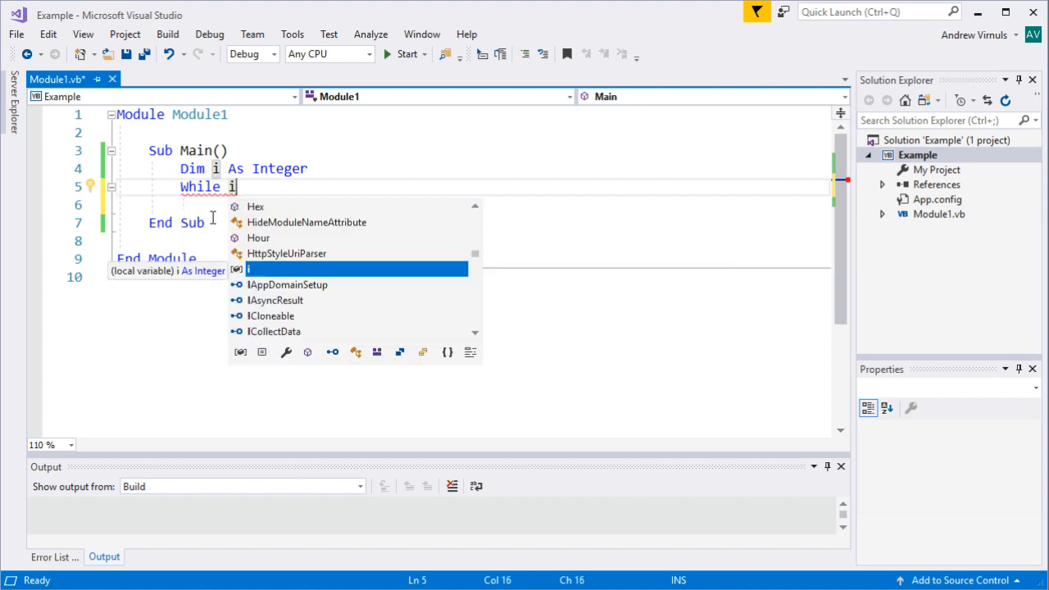
pyautogui.write('^')
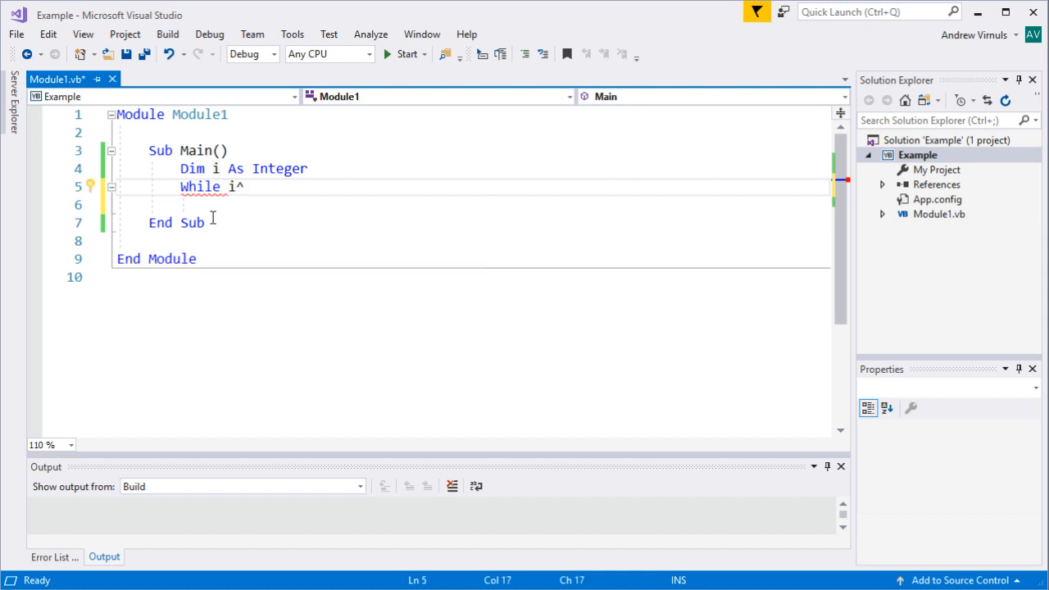
pyautogui.write('2 <')
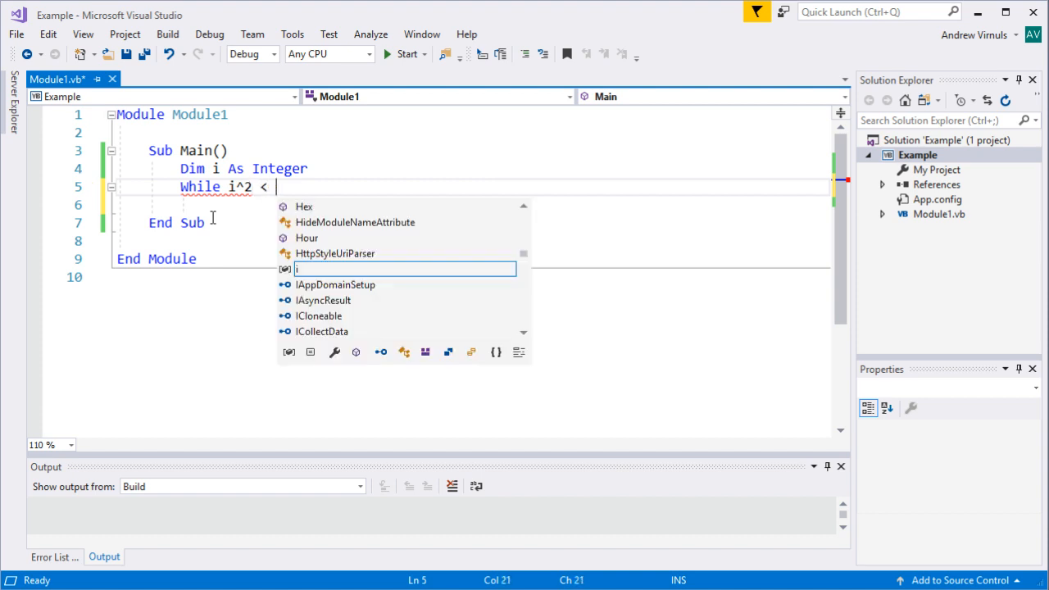
pyautogui.write('250')
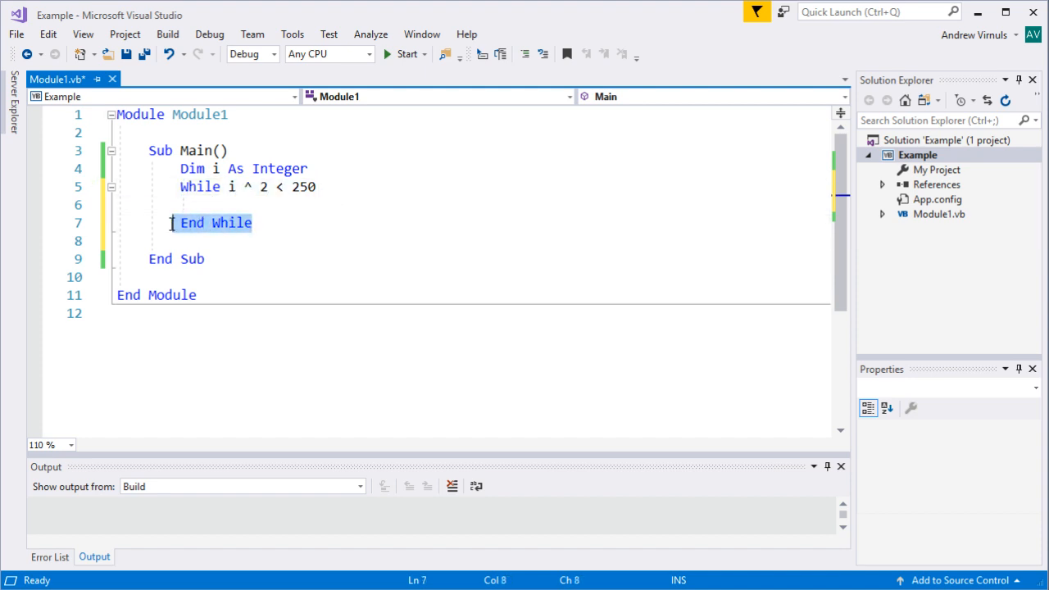
# Remove the extra blank line after End While.
pyautogui.click(246, 205)
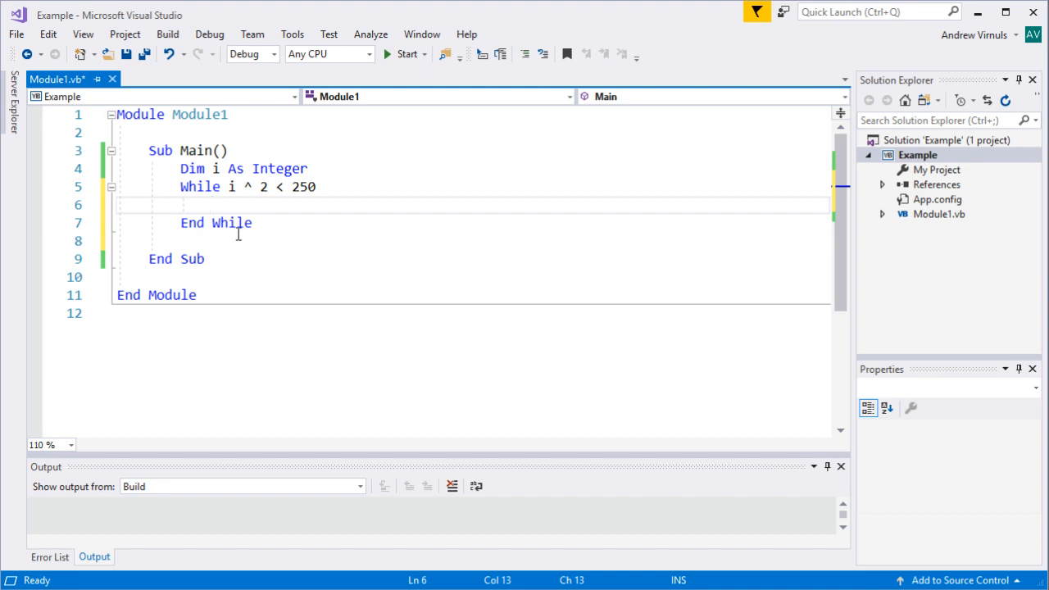
pyautogui.click(152, 240)
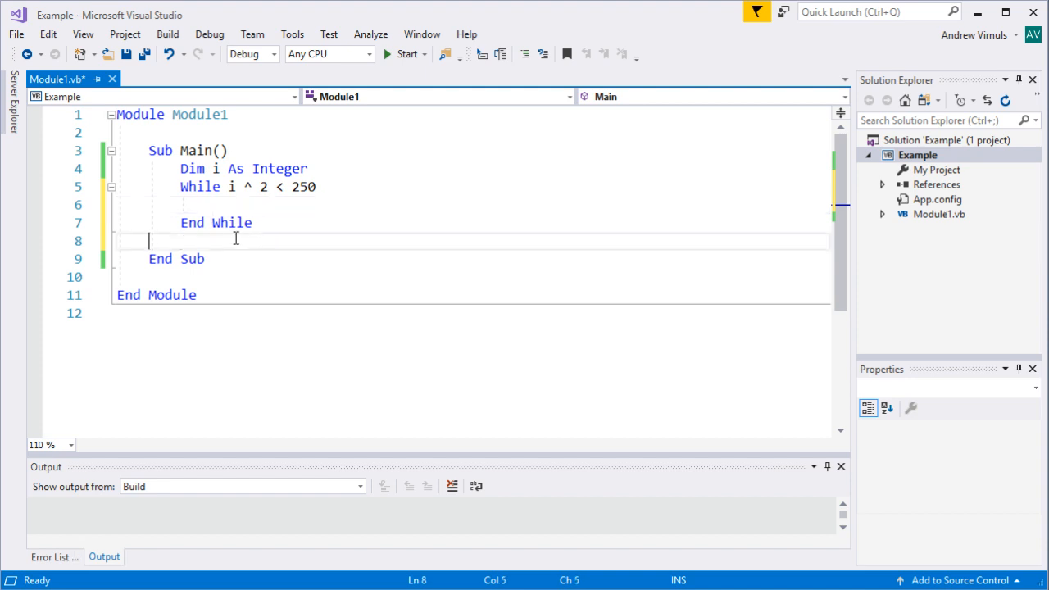
pyautogui.press('Backspace')
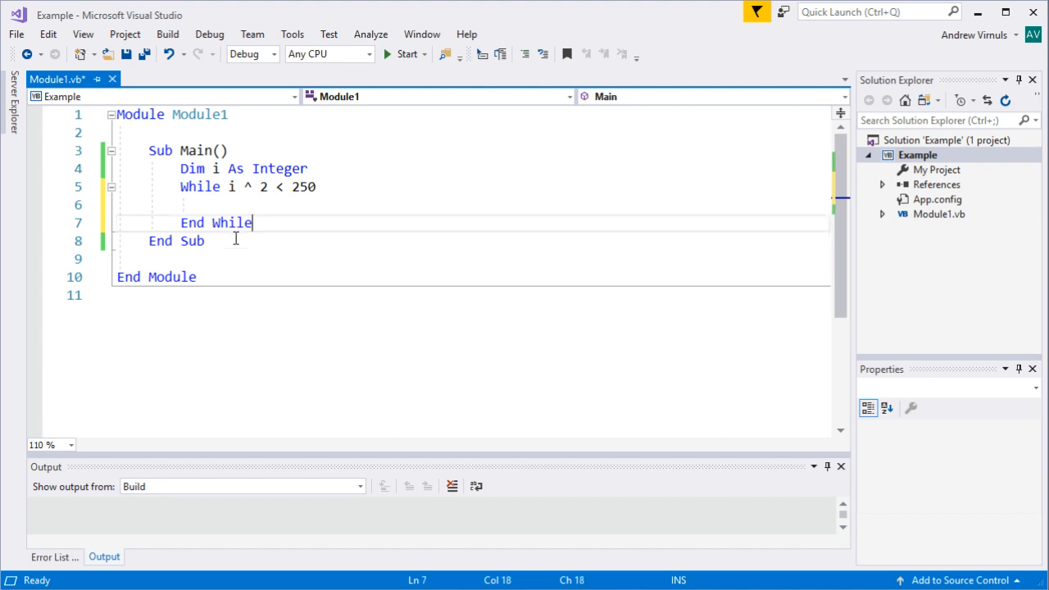
# Add Console.WriteLine(i ^ 2) inside the While loop body.
pyautogui.click(258, 205)
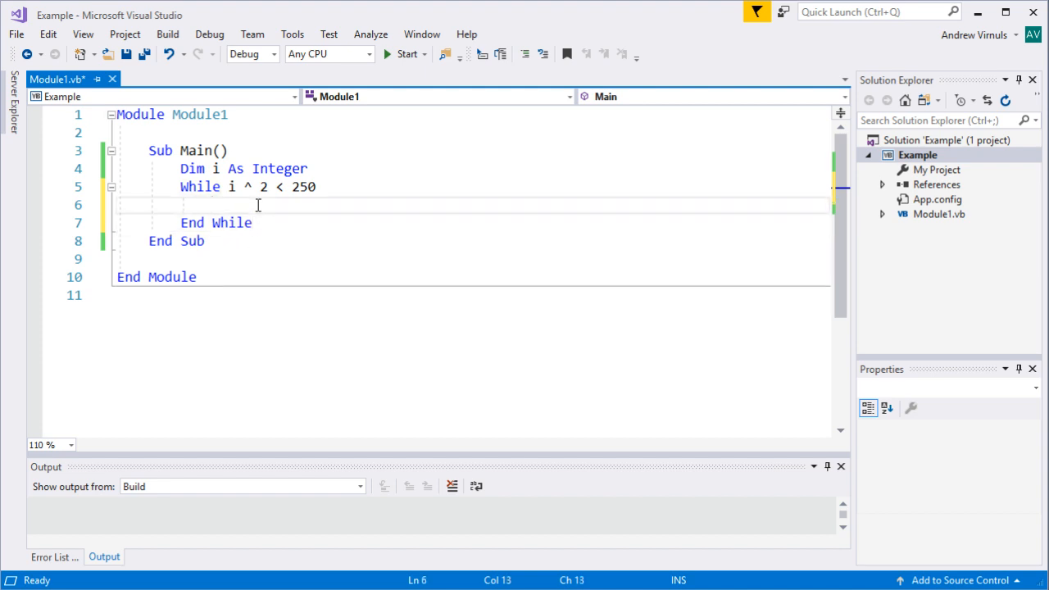
pyautogui.write('Console')
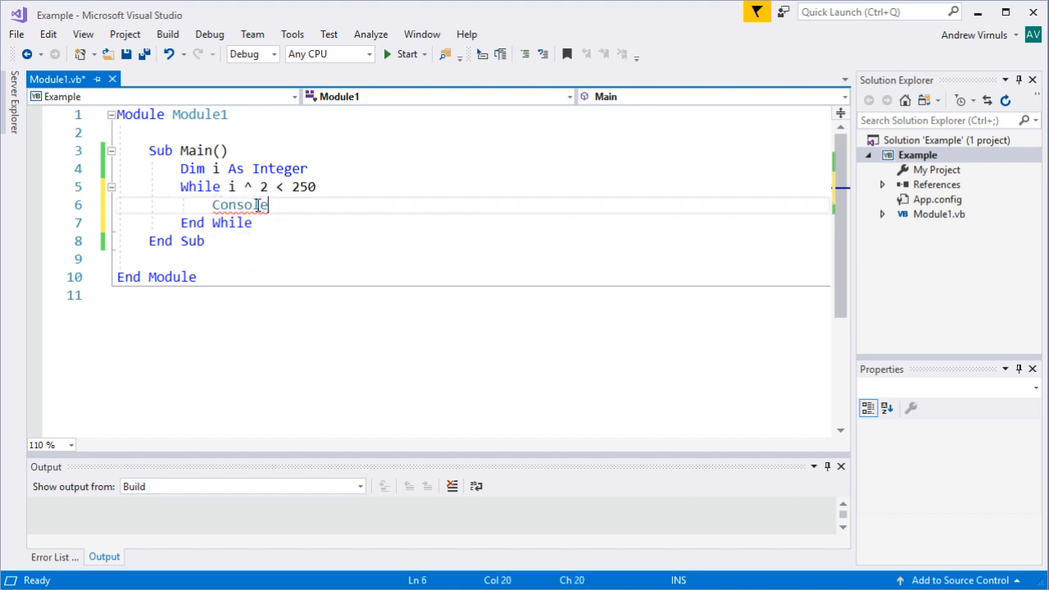
pyautogui.write('.wr')
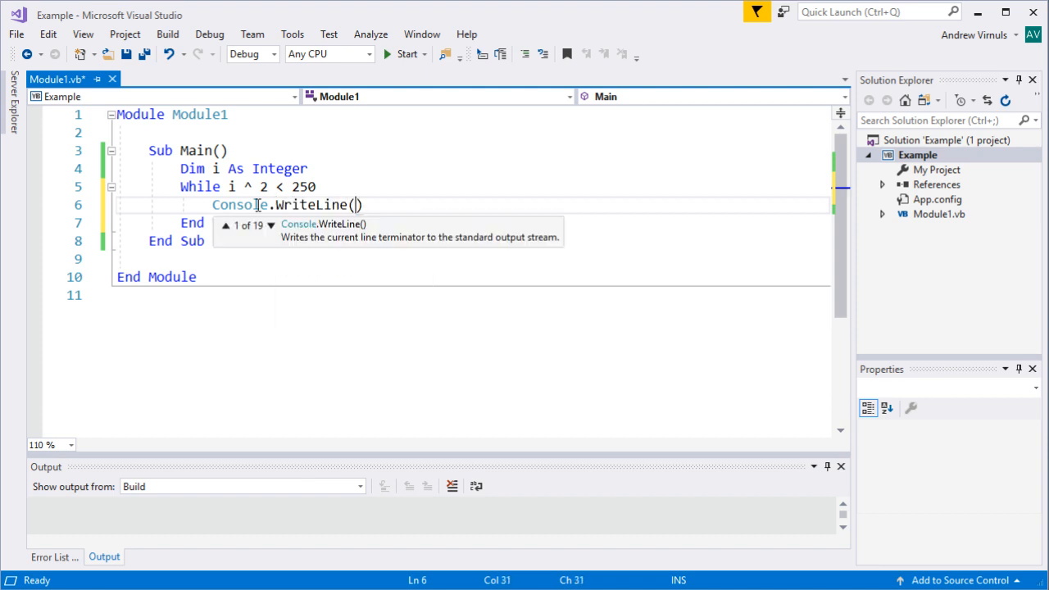
pyautogui.write('i^')
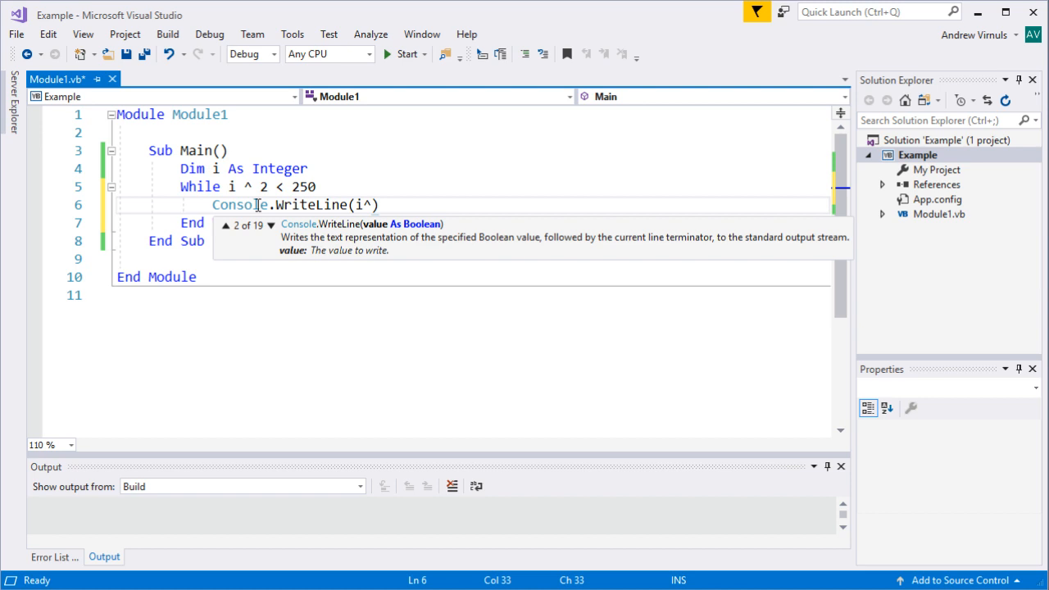
pyautogui.write('2')
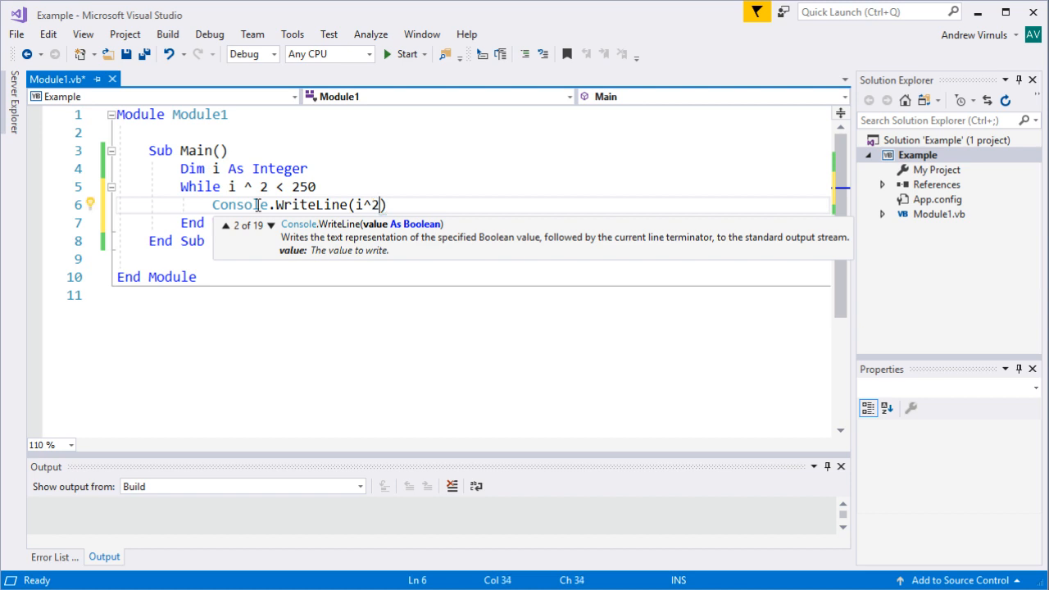
pyautogui.write(')')
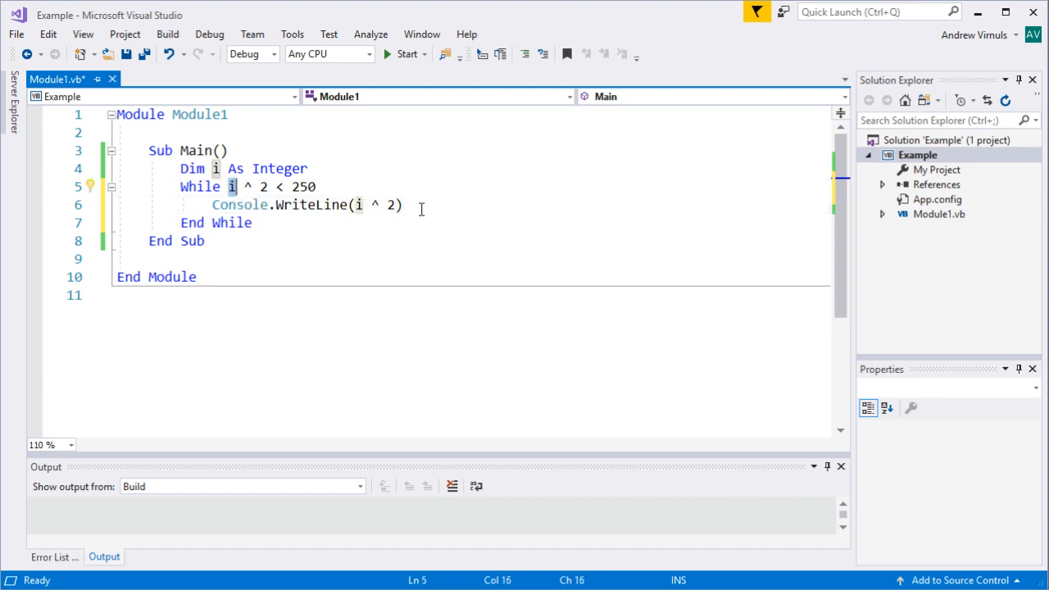
pyautogui.click(407, 205)
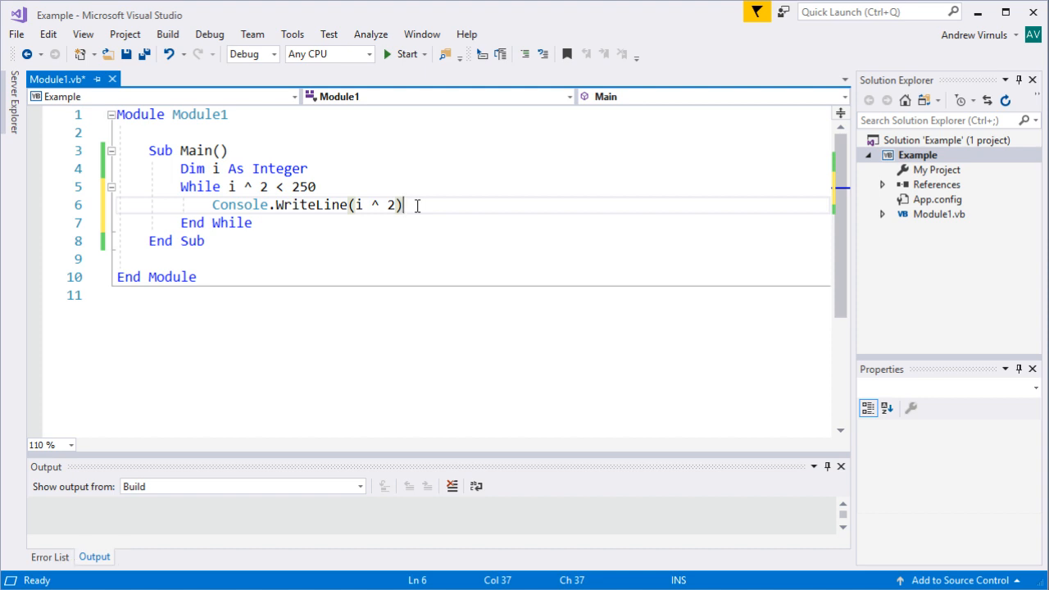
pyautogui.moveTo(282, 168)
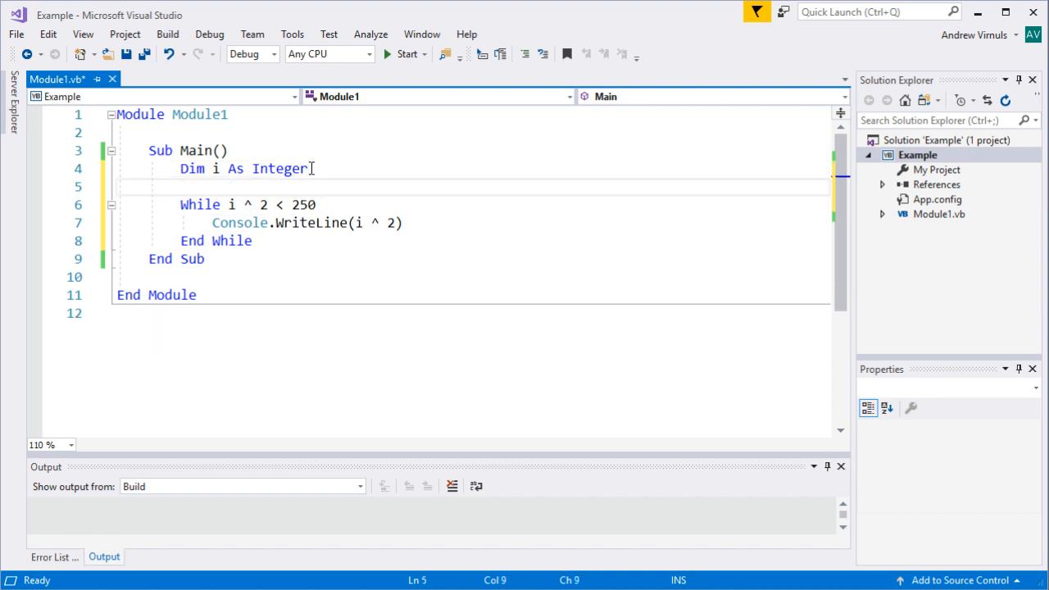
pyautogui.write('i = 1')
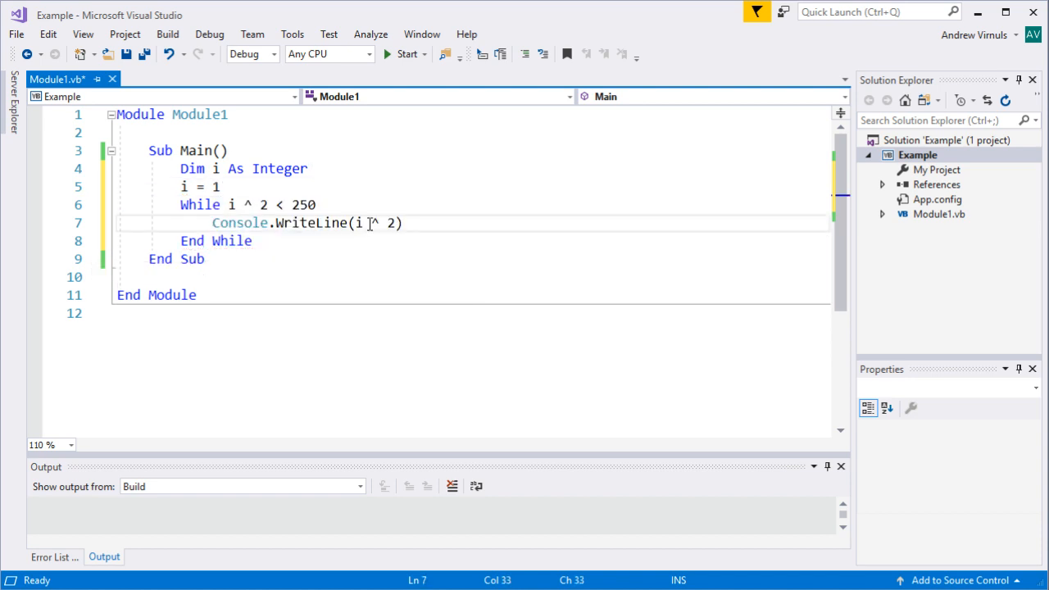
pyautogui.click(227, 205)
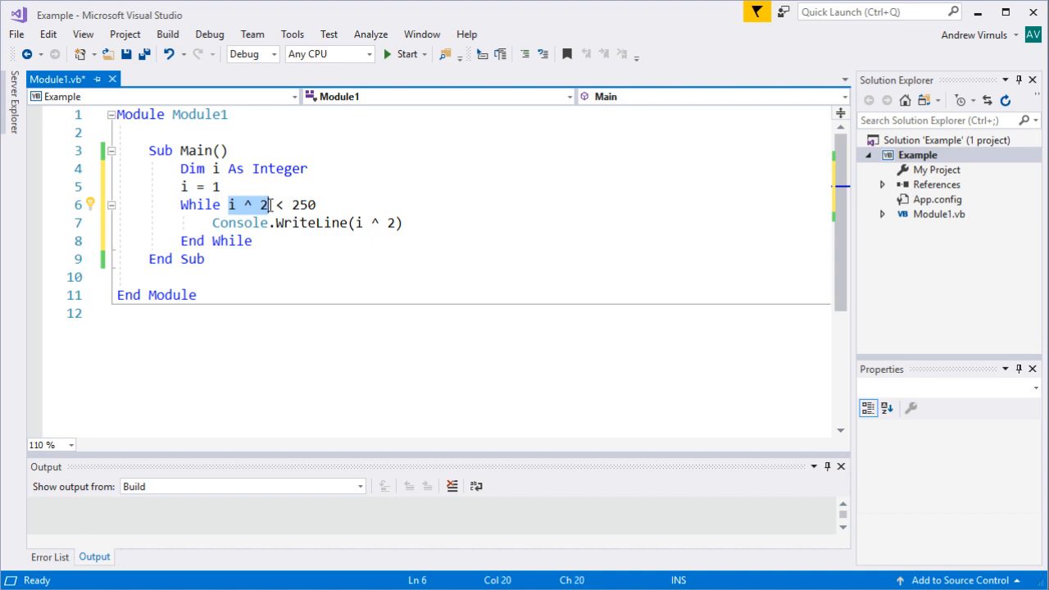
pyautogui.moveTo(315, 215)
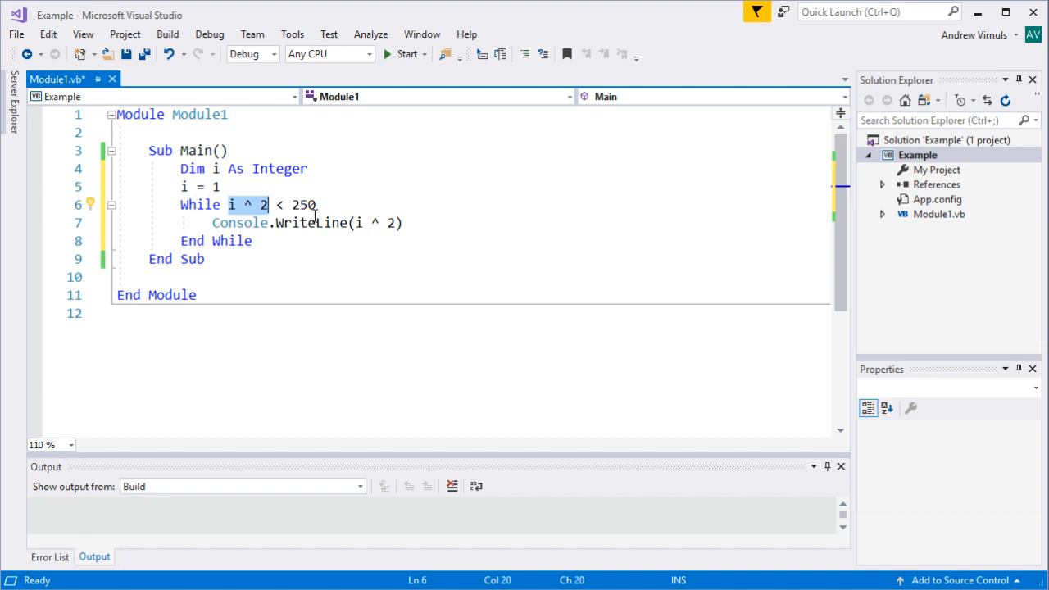
pyautogui.moveTo(336, 208)
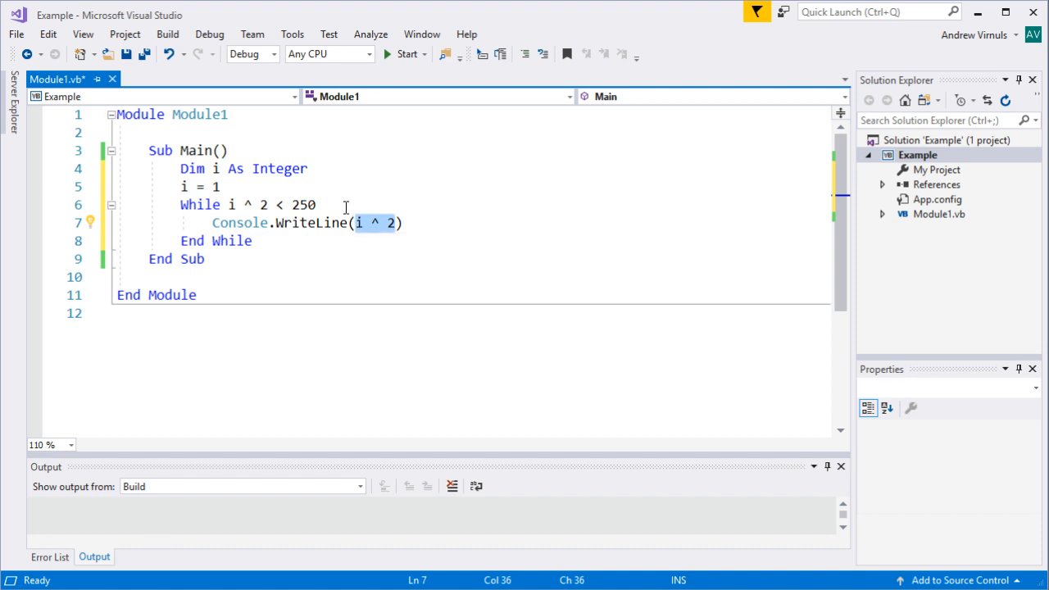
pyautogui.moveTo(301, 177)
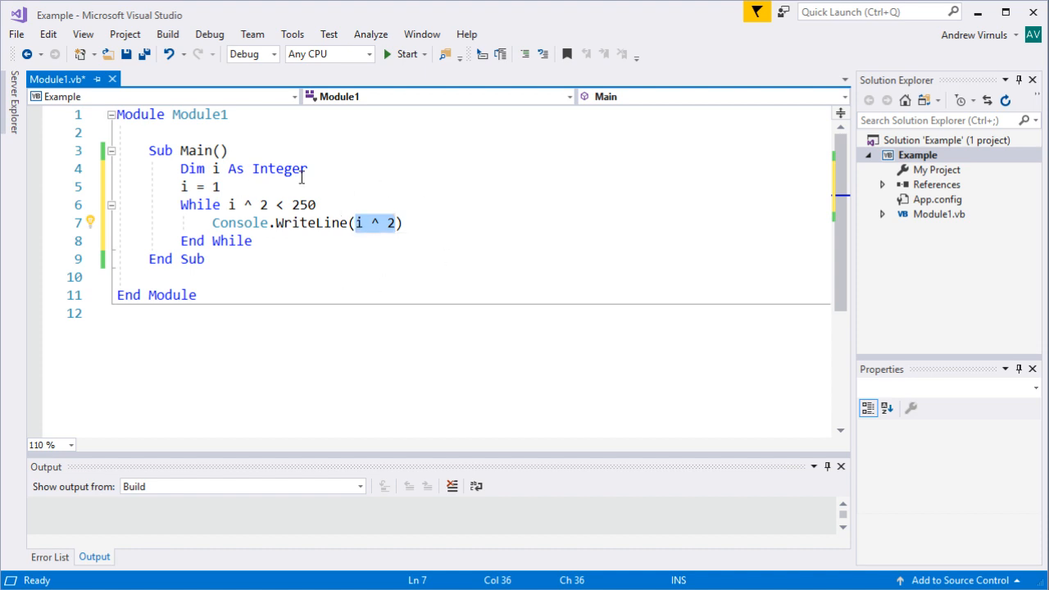
# Add i += 1 after the print line inside the While loop.
pyautogui.click(405, 223)
pyautogui.write('i')
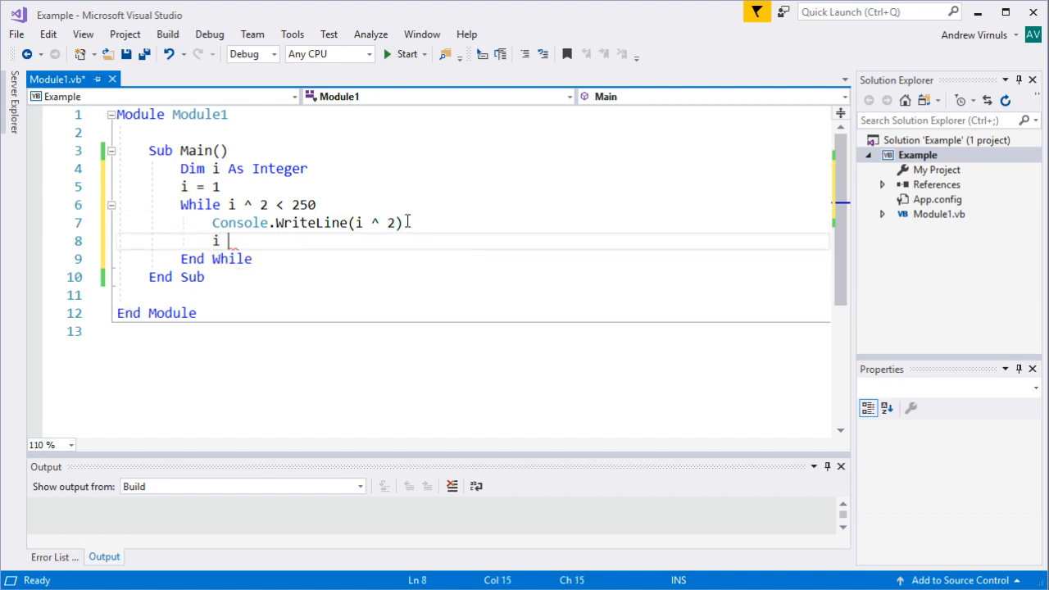
pyautogui.write('+')
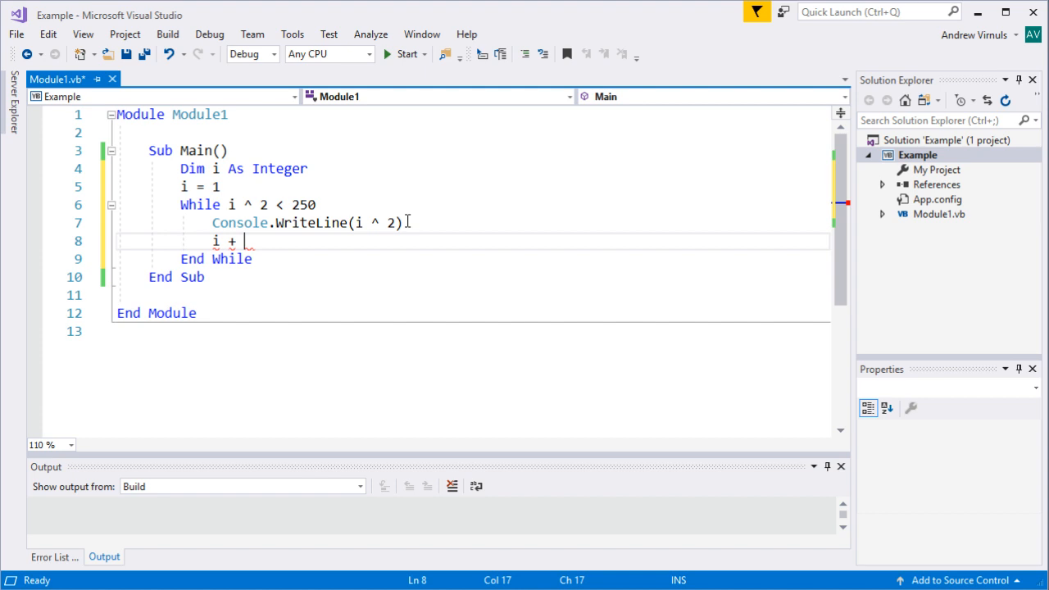
pyautogui.write('i +')
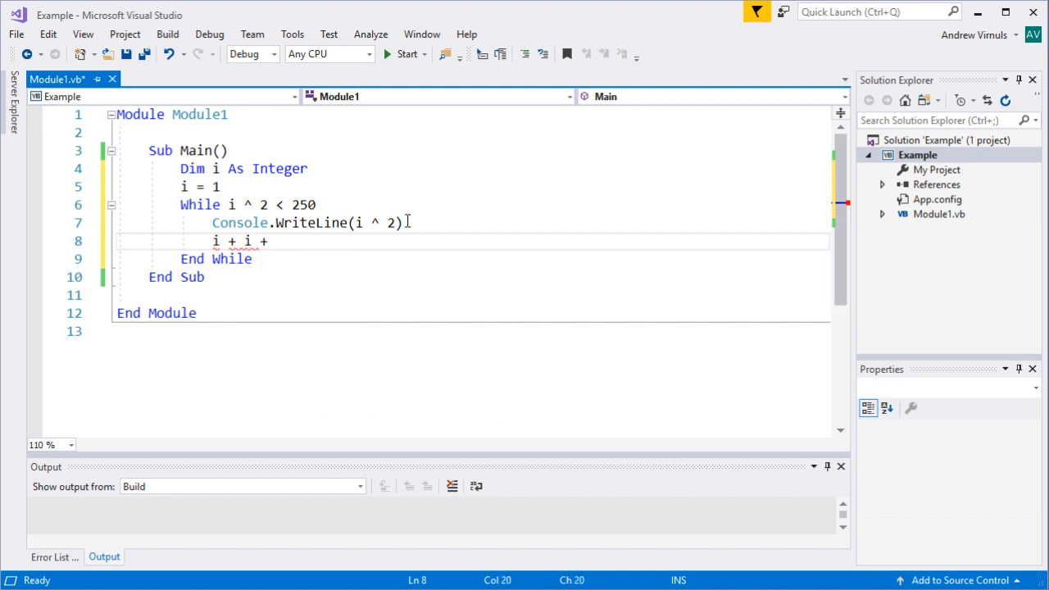
pyautogui.write('1')
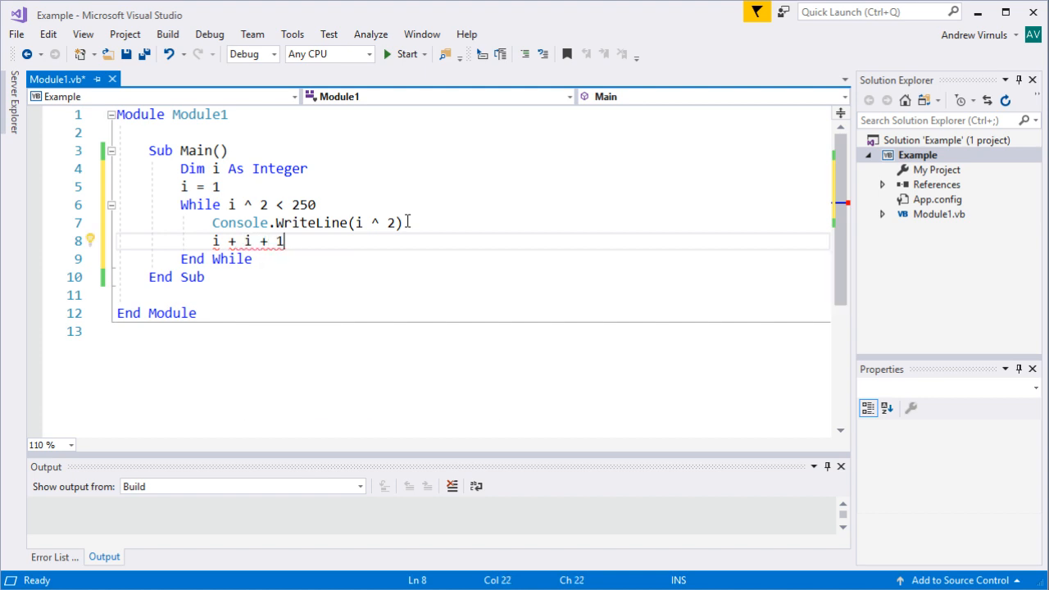
pyautogui.press('BackSpace')
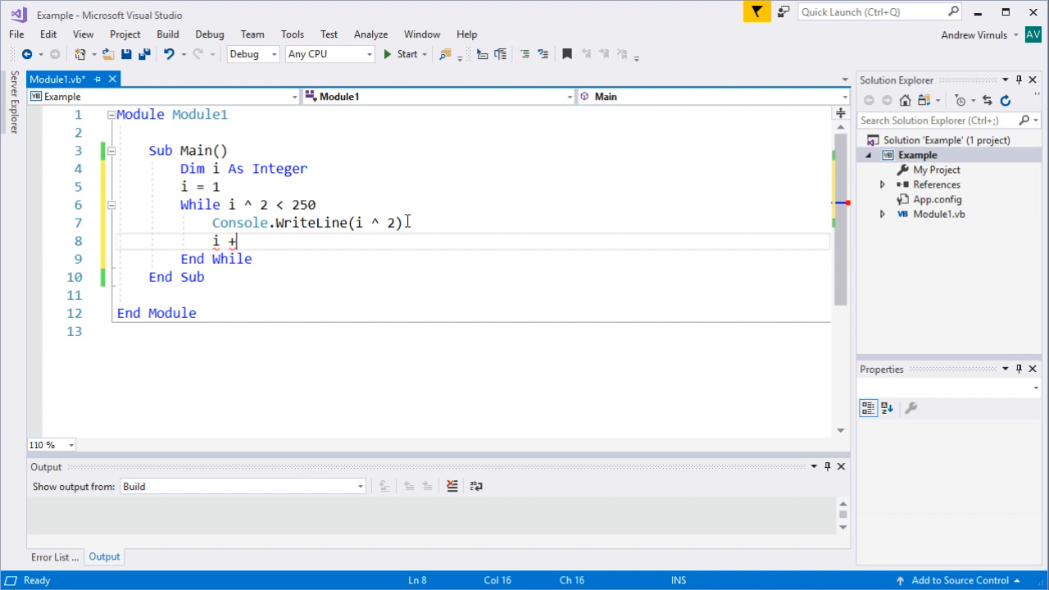
pyautogui.write('= 1')
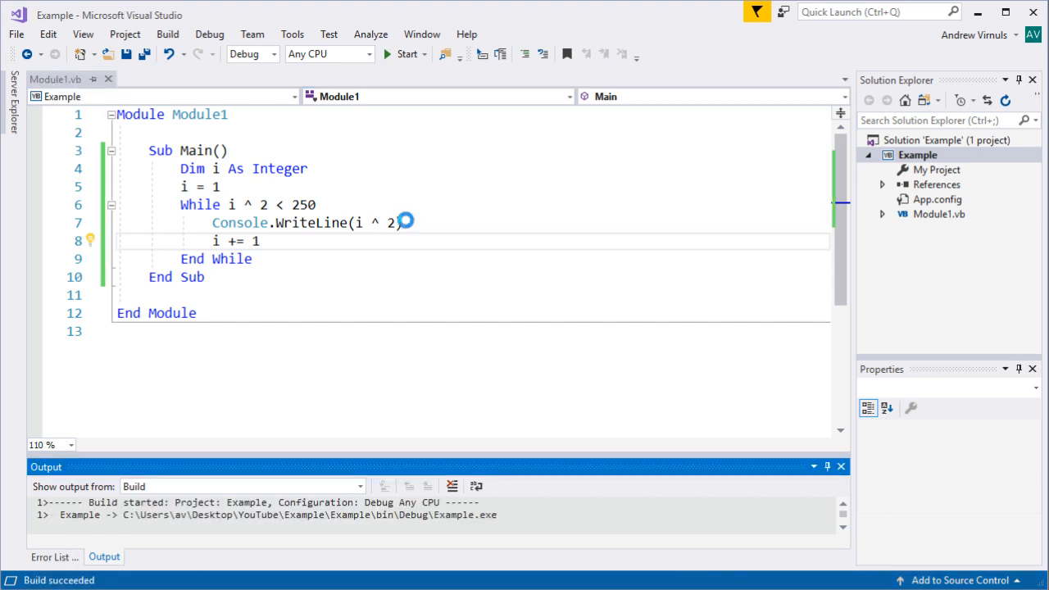
pyautogui.click(405, 54)
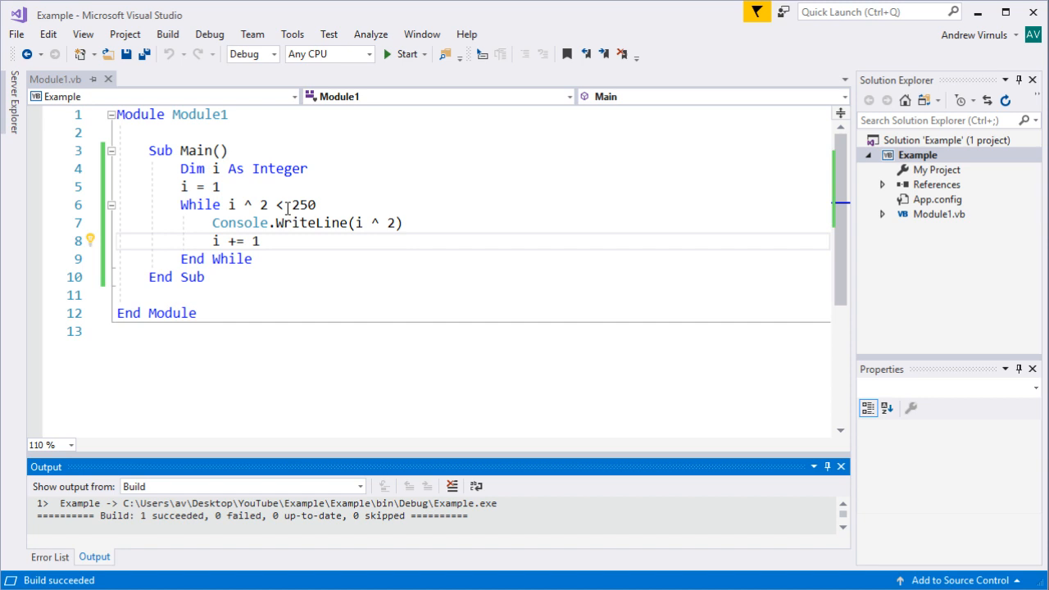
pyautogui.moveTo(301, 205)
pyautogui.write('1')
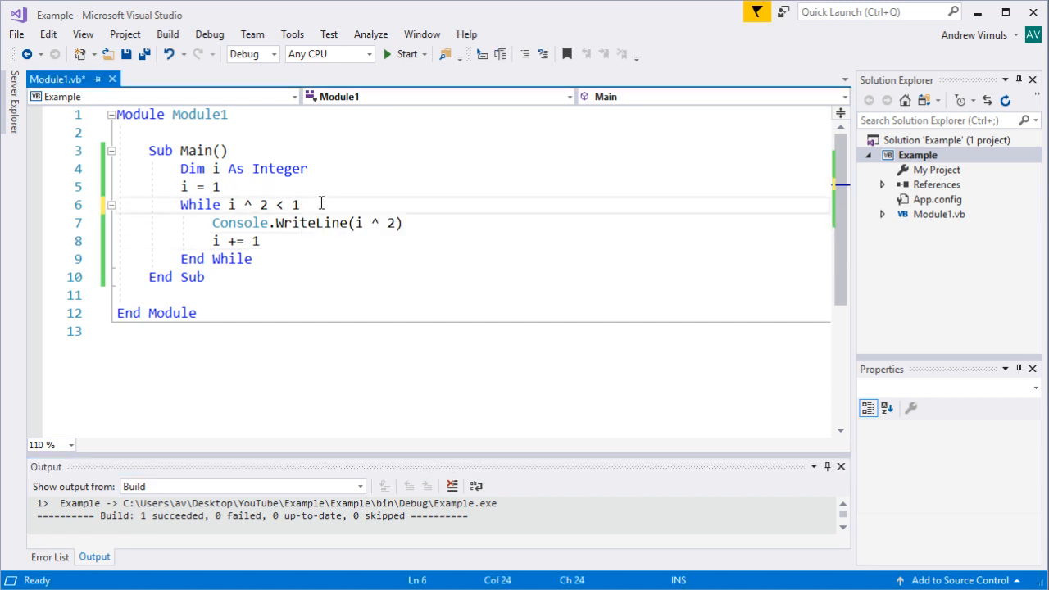
# Change the While condition to i ^ 2 <= 100 and rebuild the solution.
pyautogui.write('00')
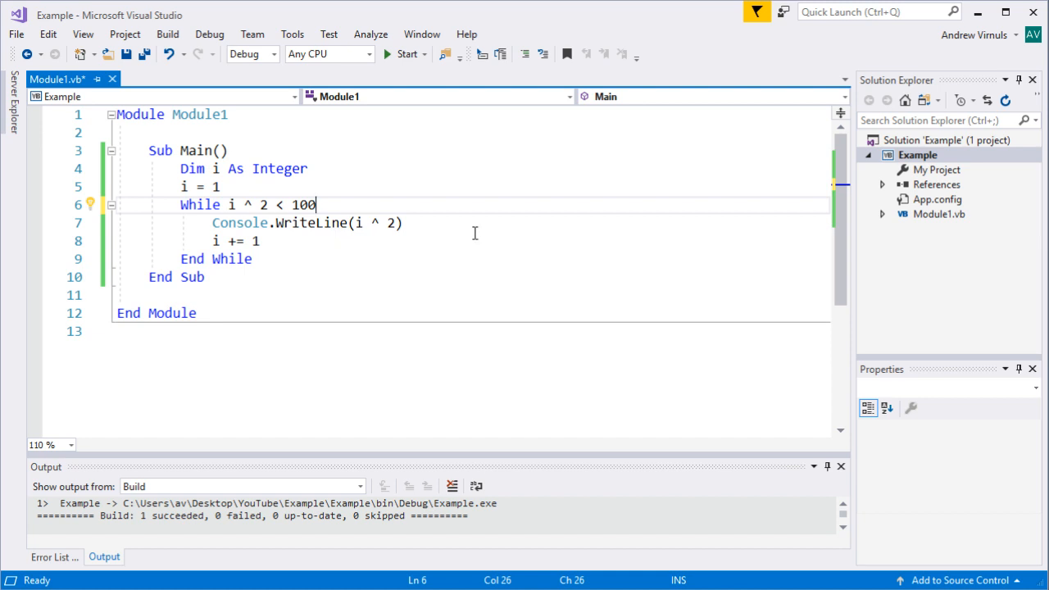
pyautogui.click(405, 54)
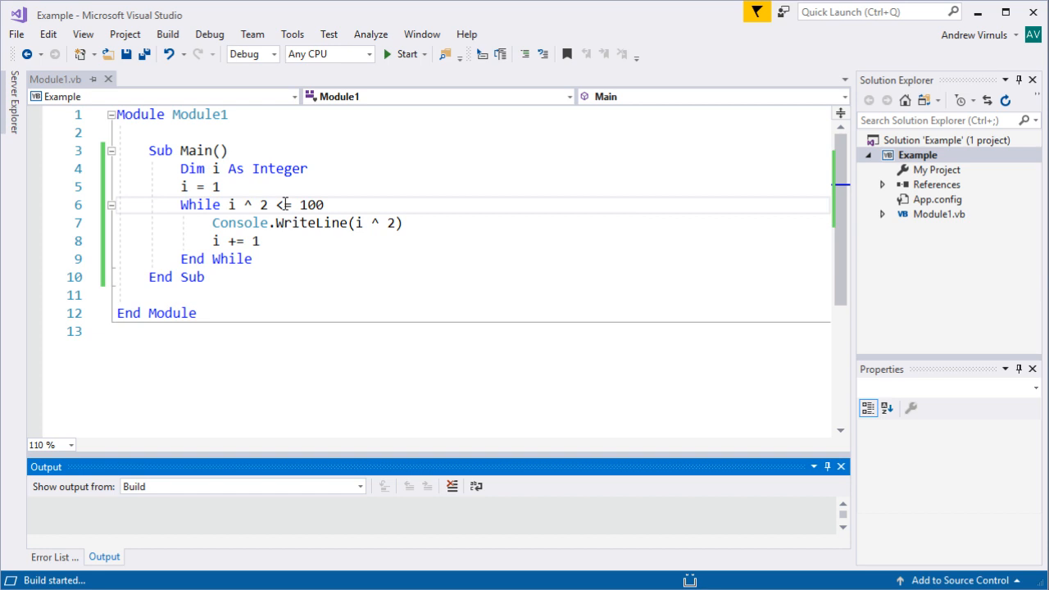
pyautogui.click(406, 54)
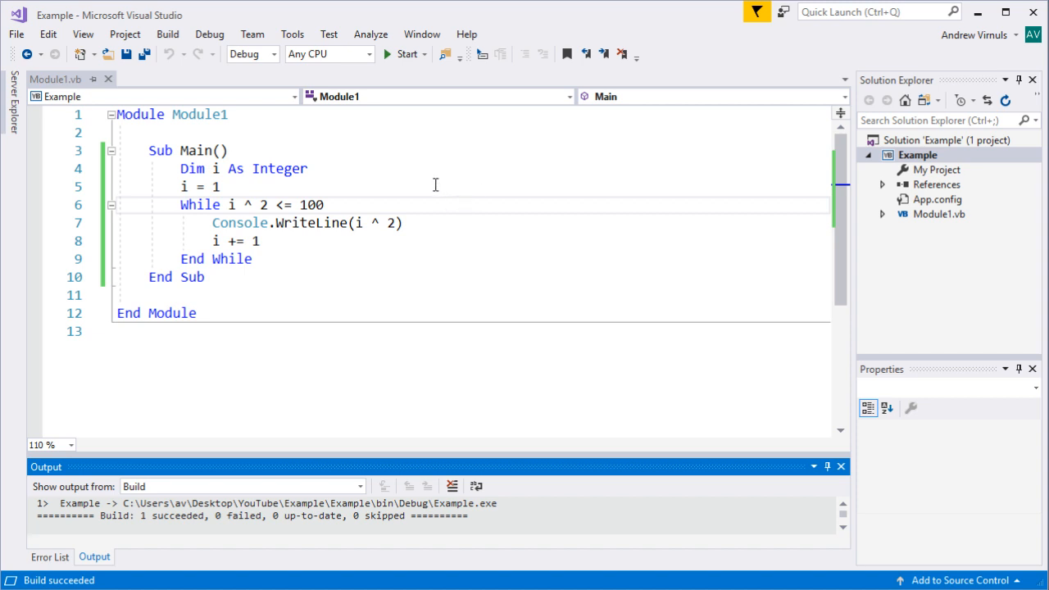
pyautogui.click(396, 205)
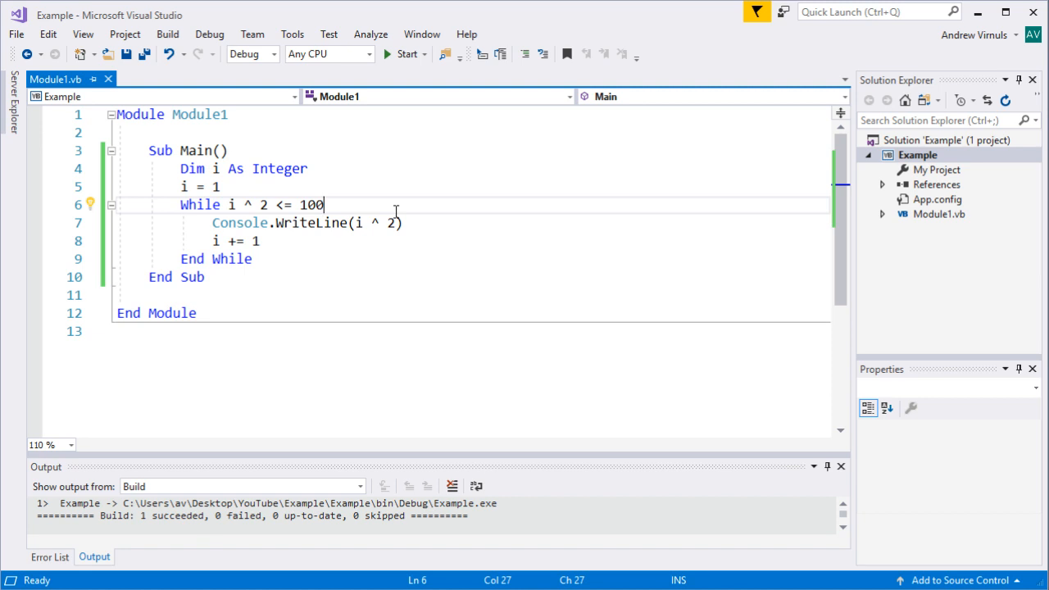
pyautogui.click(293, 186)
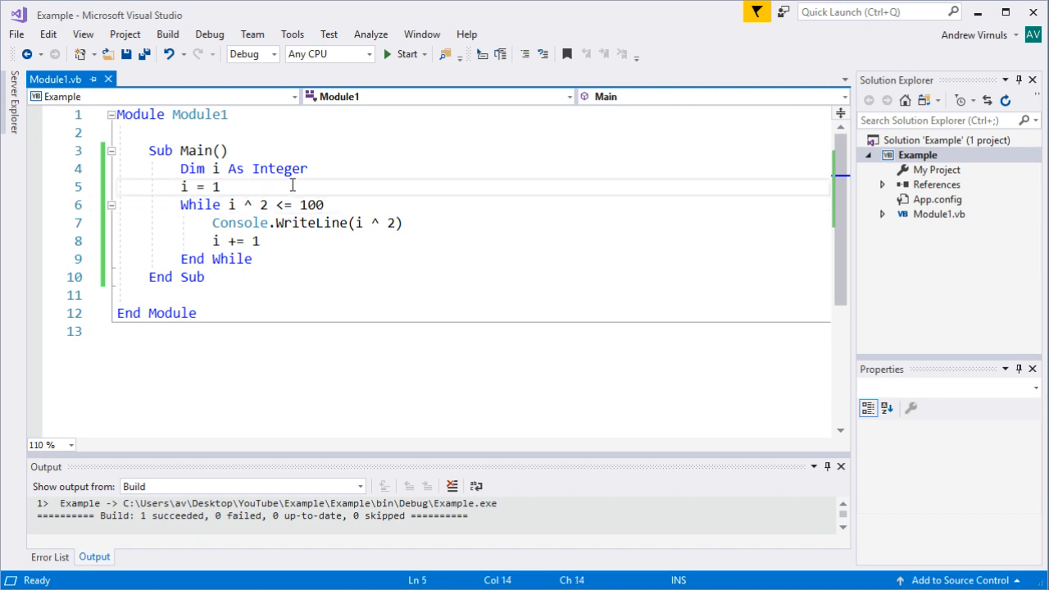
# Change the starting value of i from 1 to 11.
pyautogui.write('1')
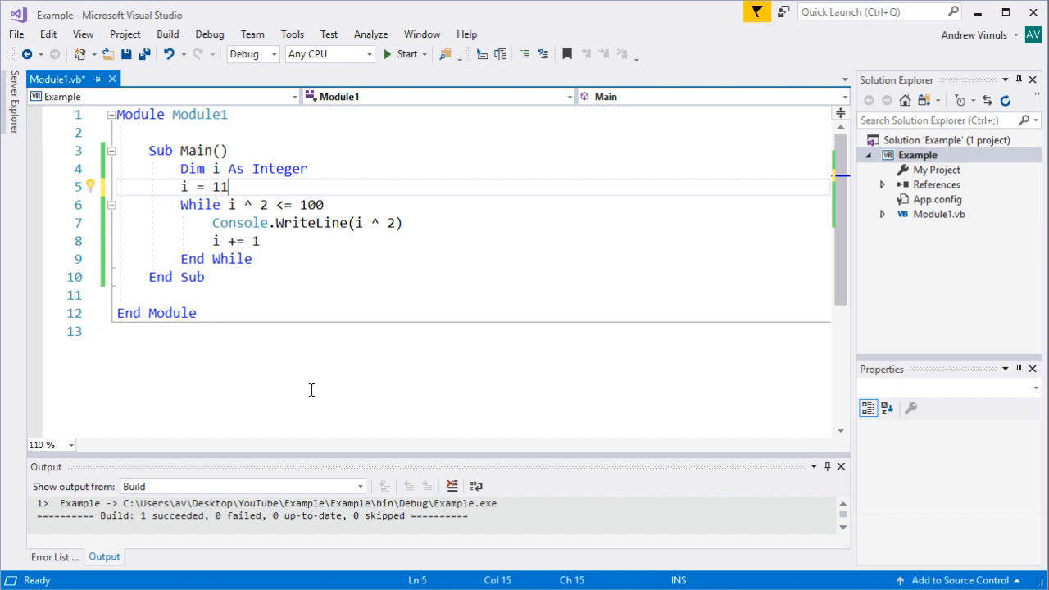
pyautogui.moveTo(239, 223)
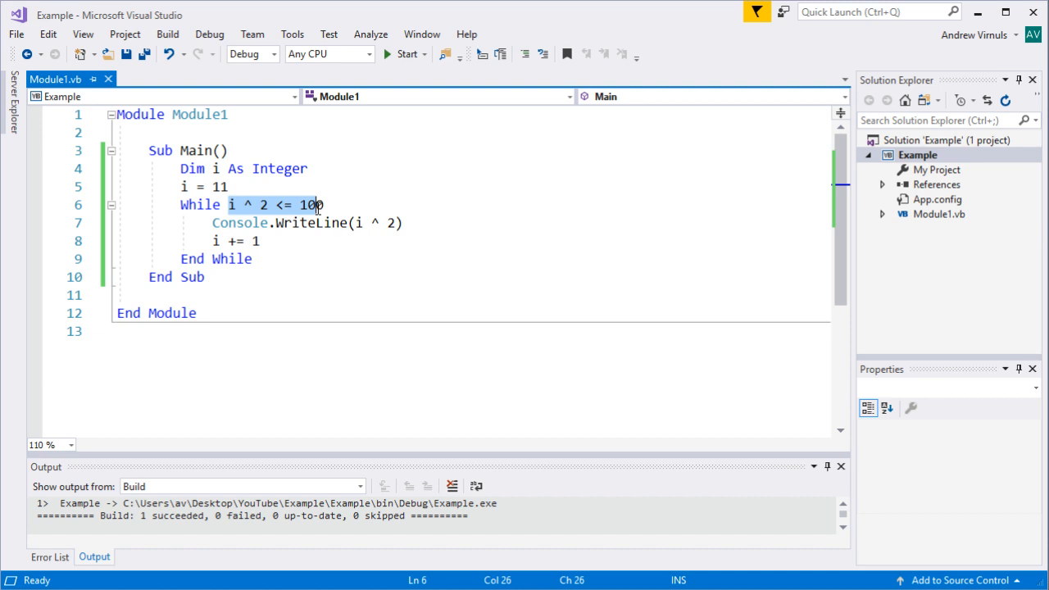
pyautogui.write('0')
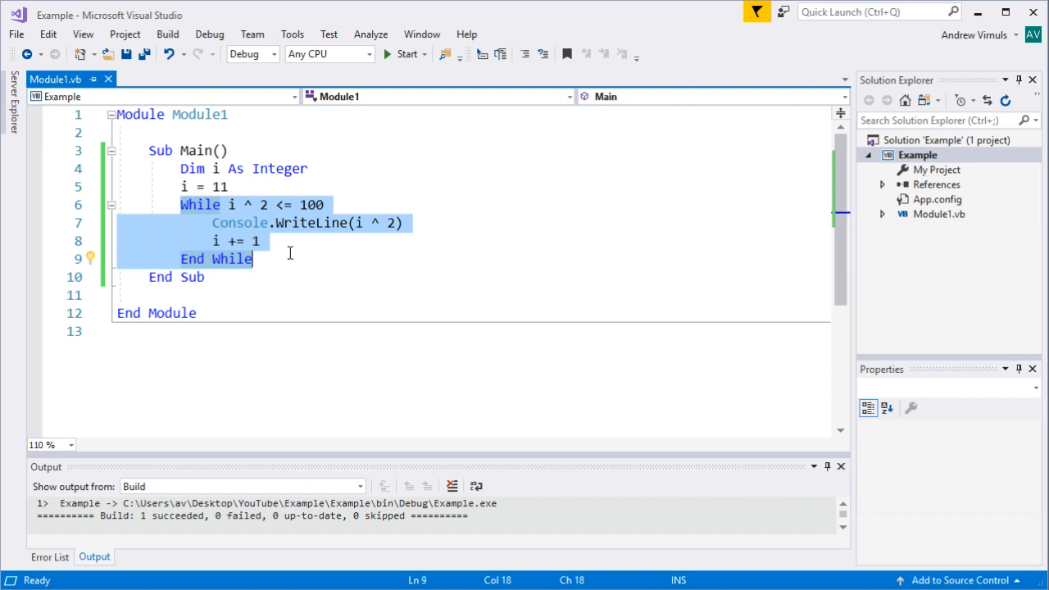
pyautogui.click(288, 258)
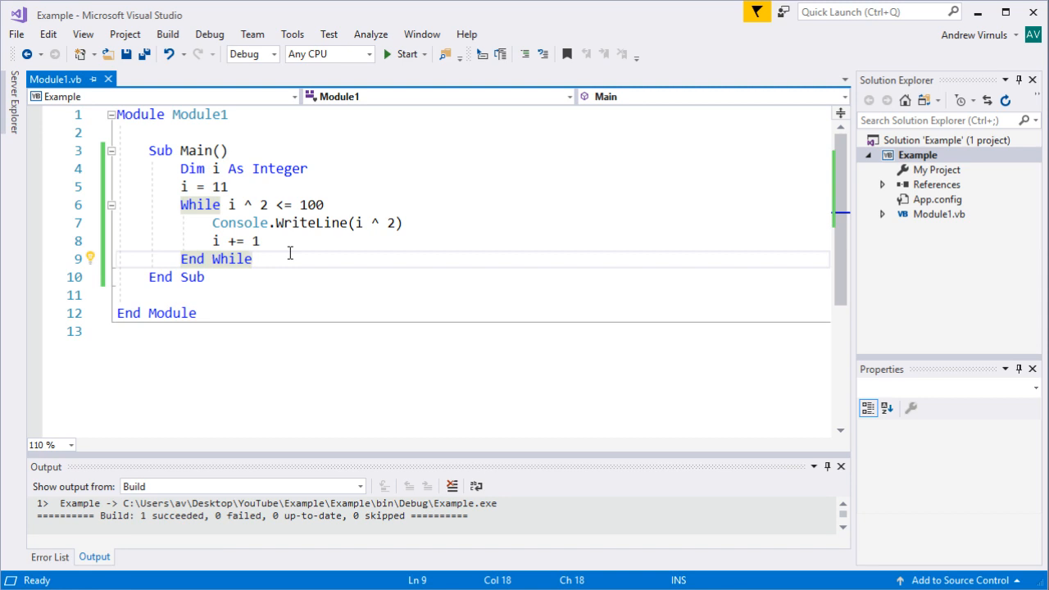
pyautogui.moveTo(240, 196)
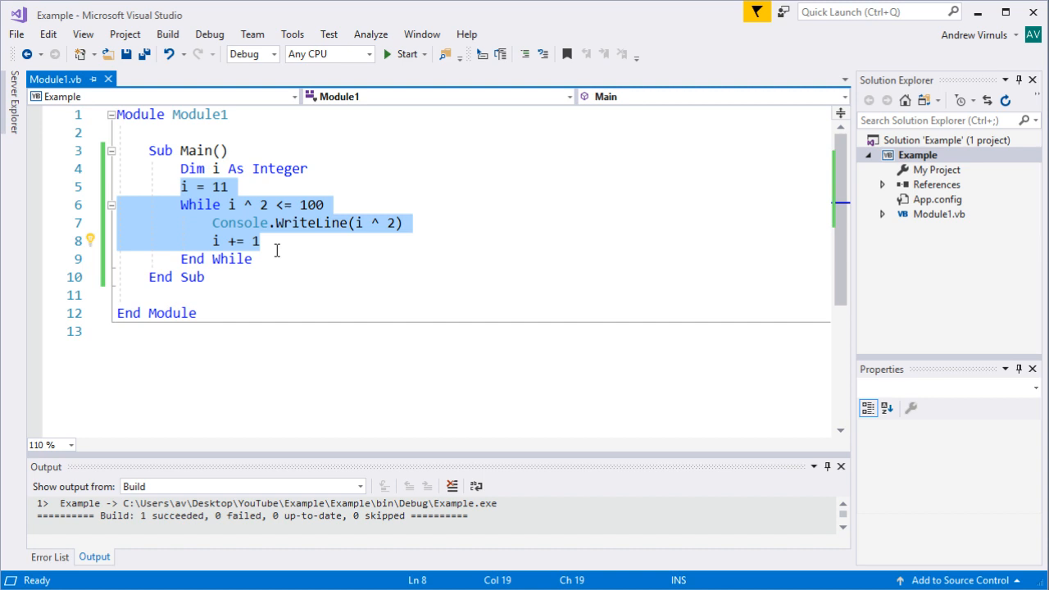
pyautogui.click(229, 187)
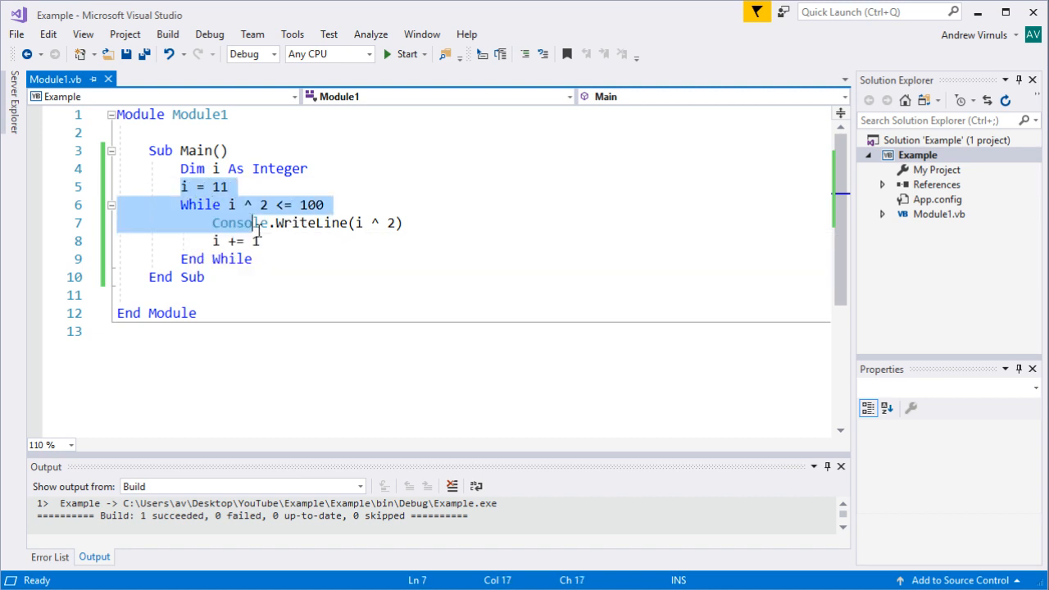
# Replace the old initializer and loop with While i < 1 reading i = Console.ReadLine.
pyautogui.press('Delete')
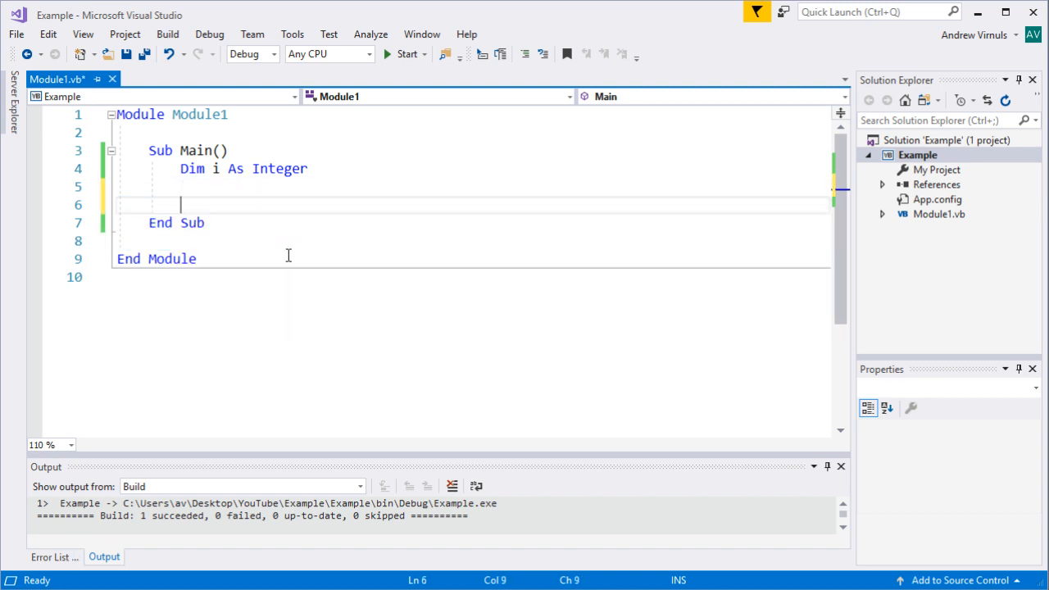
pyautogui.press('Backspace')
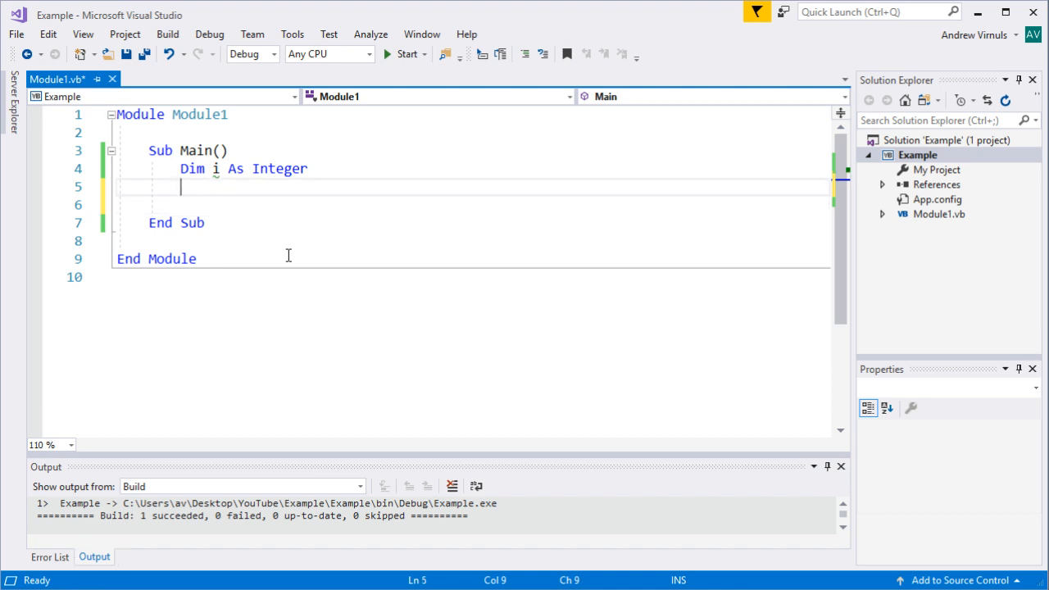
pyautogui.write('whil')
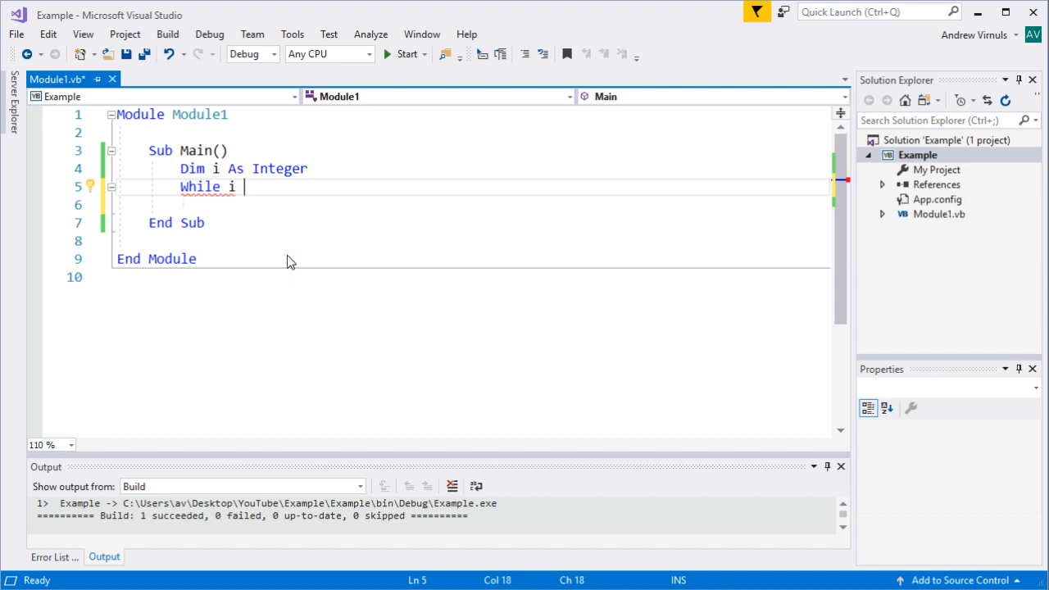
pyautogui.write('< 1')
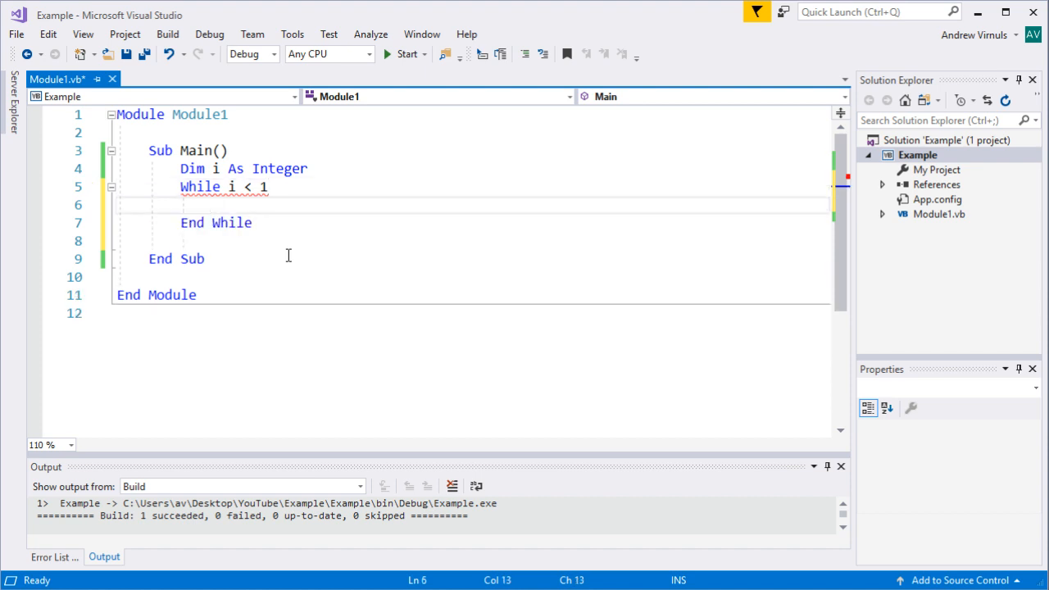
pyautogui.write('i')
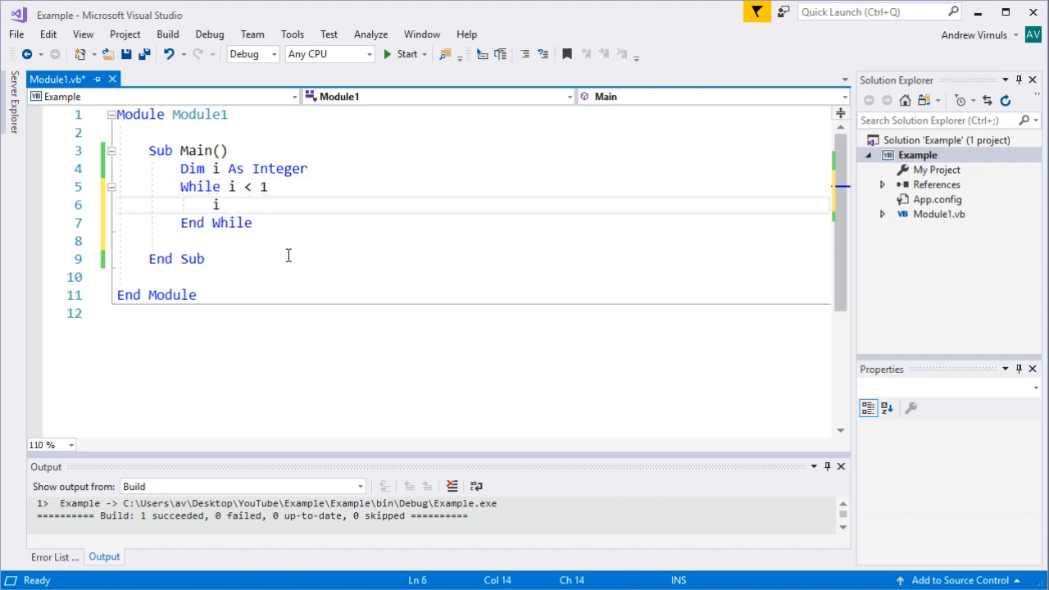
pyautogui.write('= c')
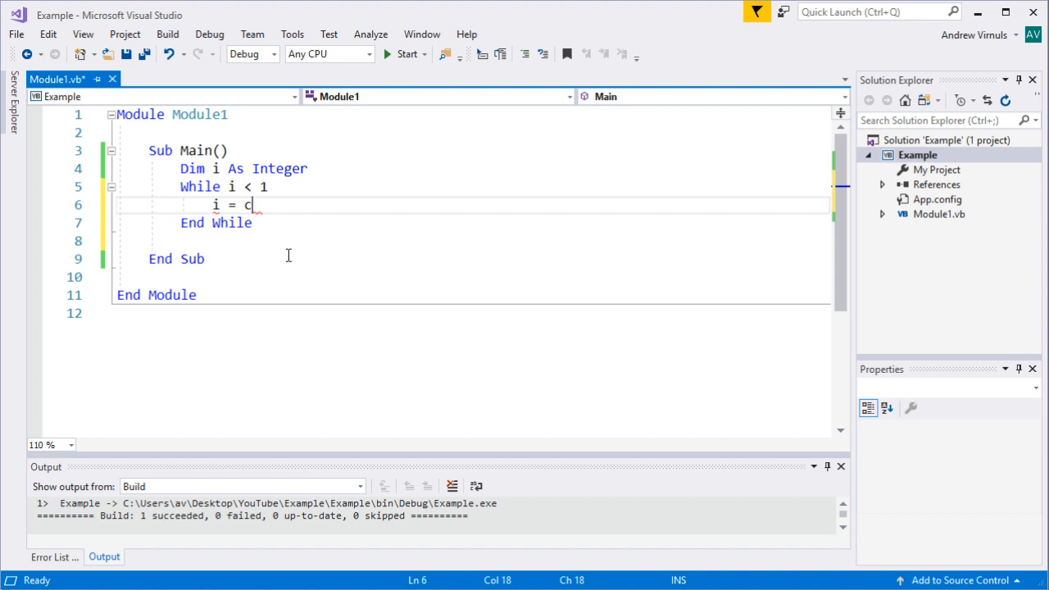
pyautogui.write('onsole.')
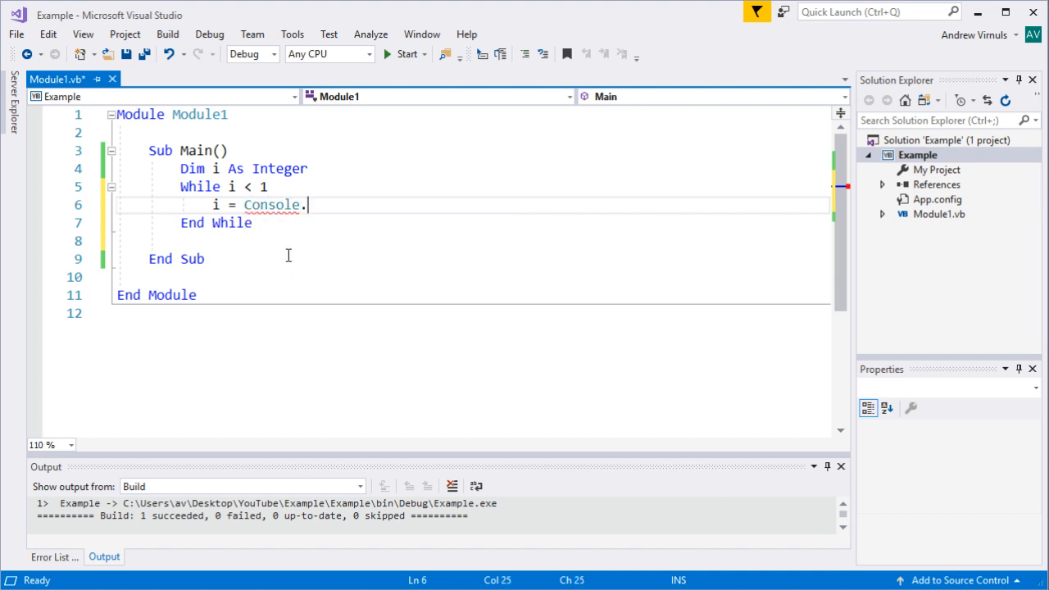
pyautogui.write('re')
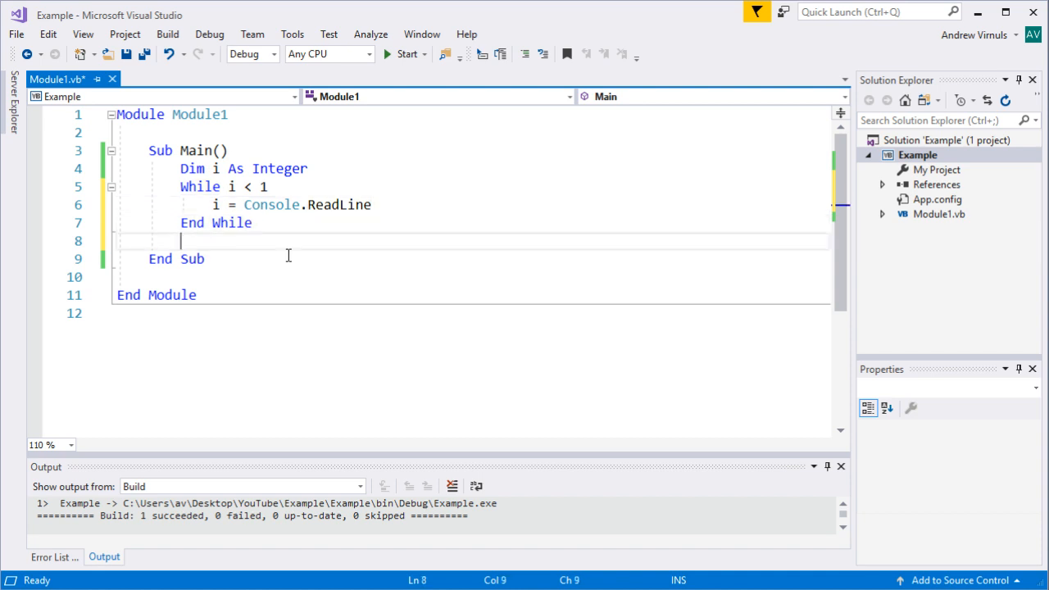
# Add Console.WriteLine("Thanks!") after End While and open a blank line atop the loop body.
pyautogui.write('xon')
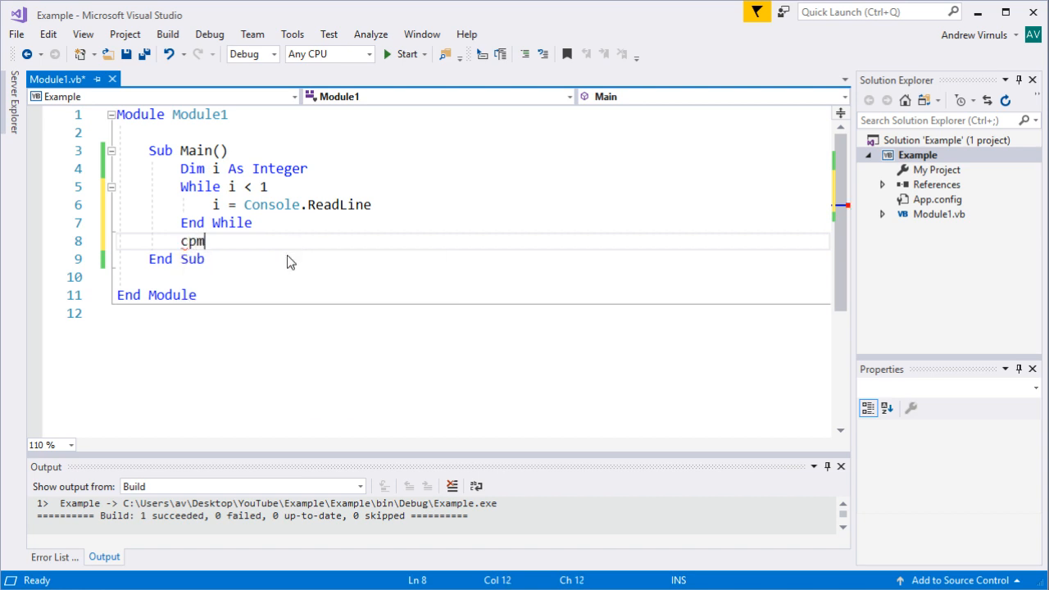
pyautogui.write('con')
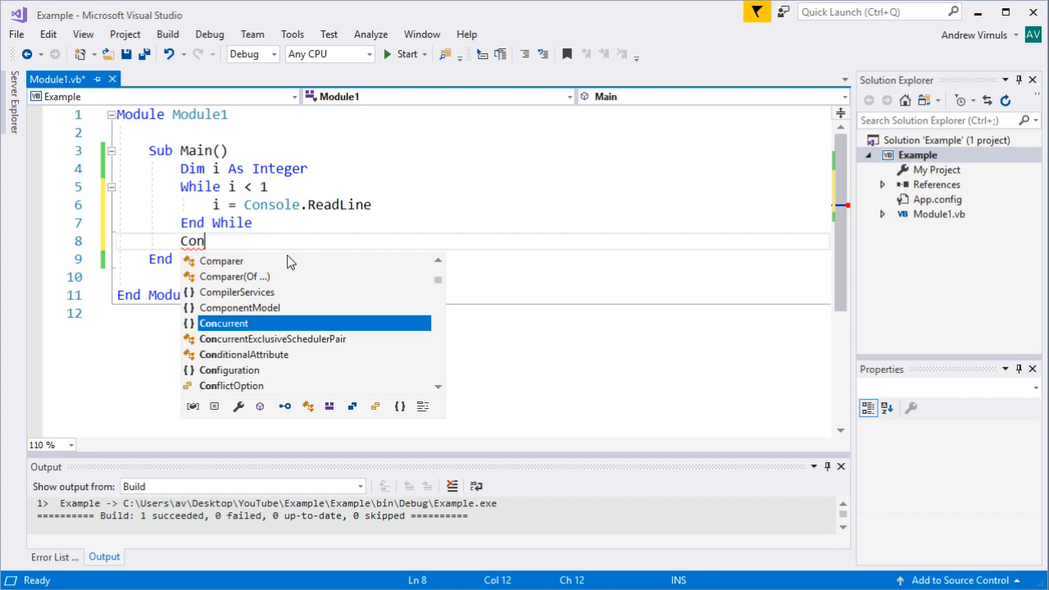
pyautogui.write('sole')
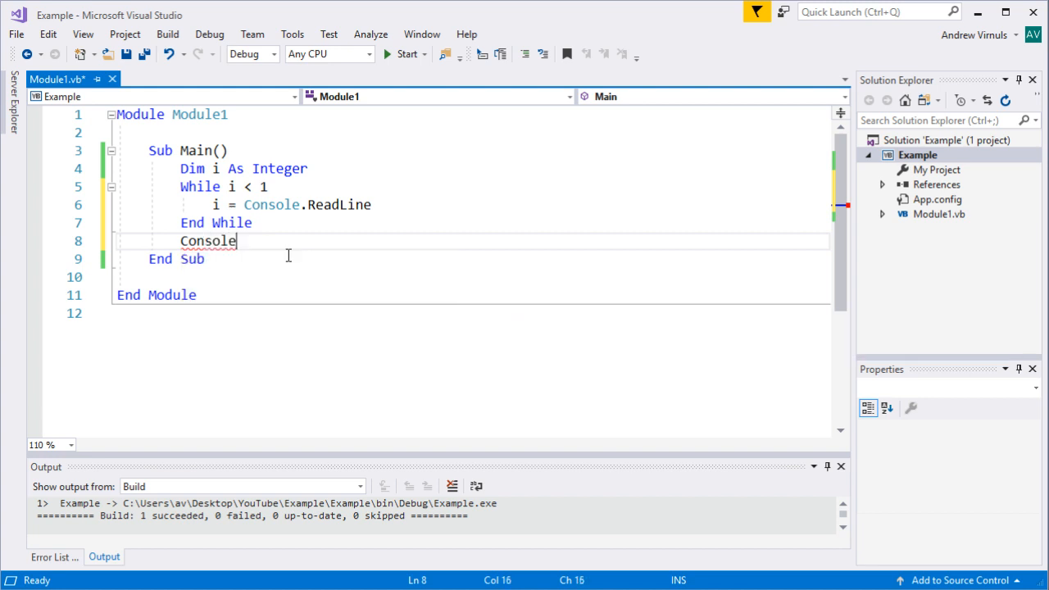
pyautogui.write('.wr')
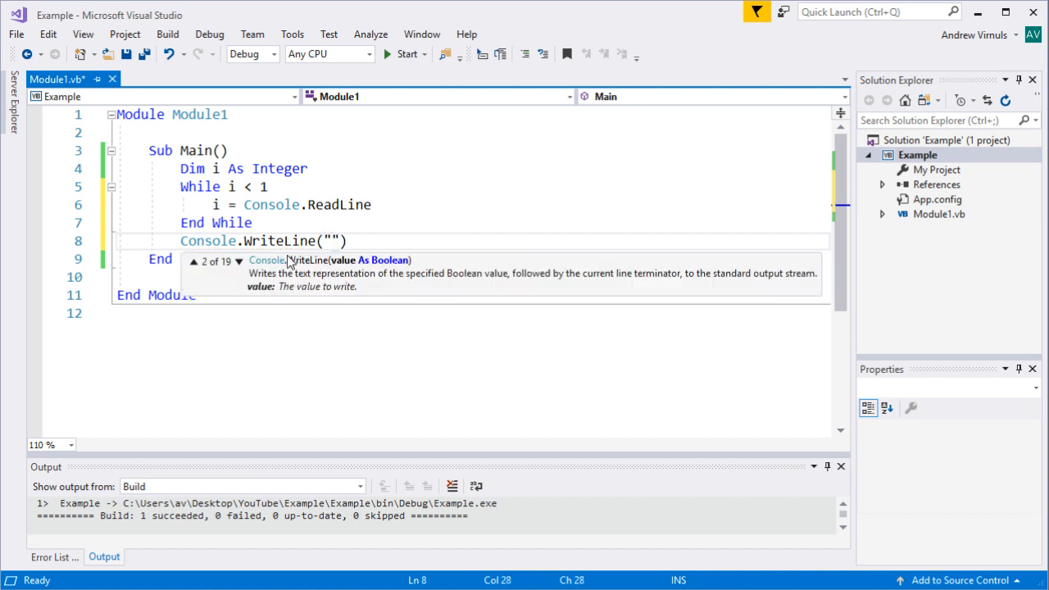
pyautogui.write('Thanks!')
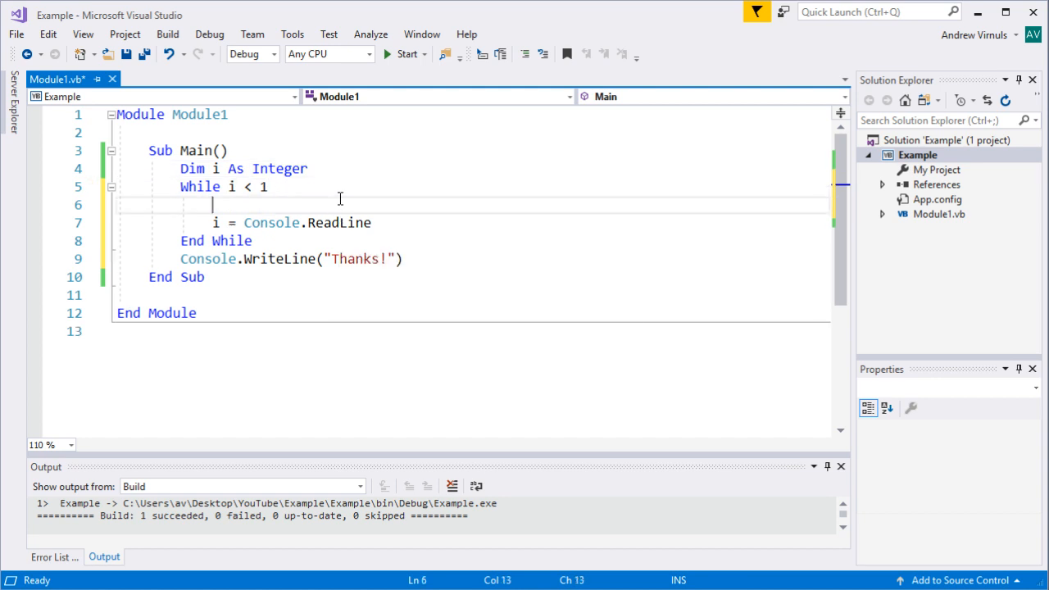
# Prompt with Console.Write("Give me a positive integer: ") at the start of the loop body.
pyautogui.write('consol')
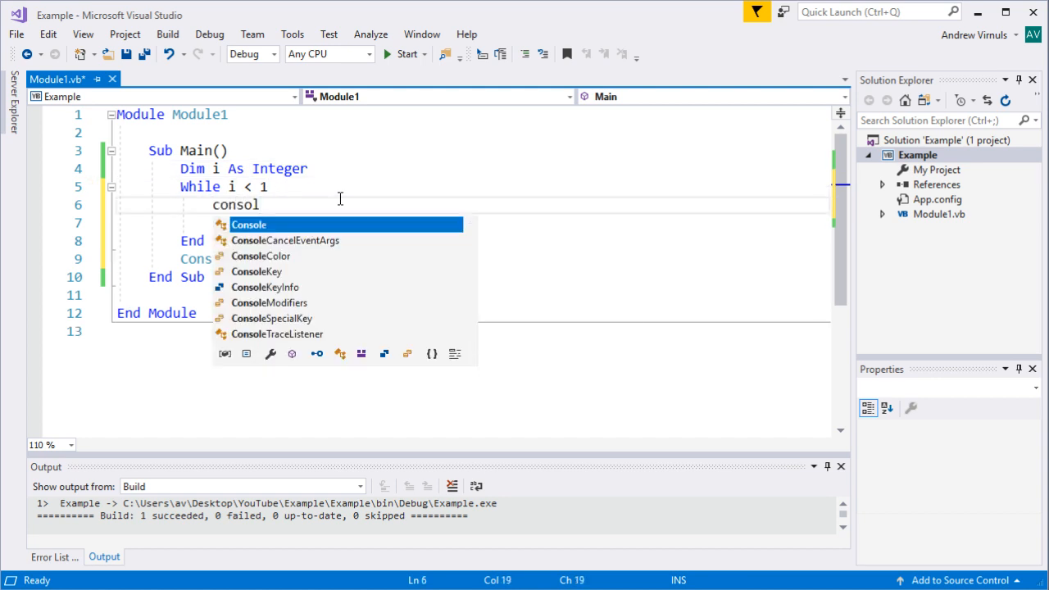
pyautogui.write('Console.wr')
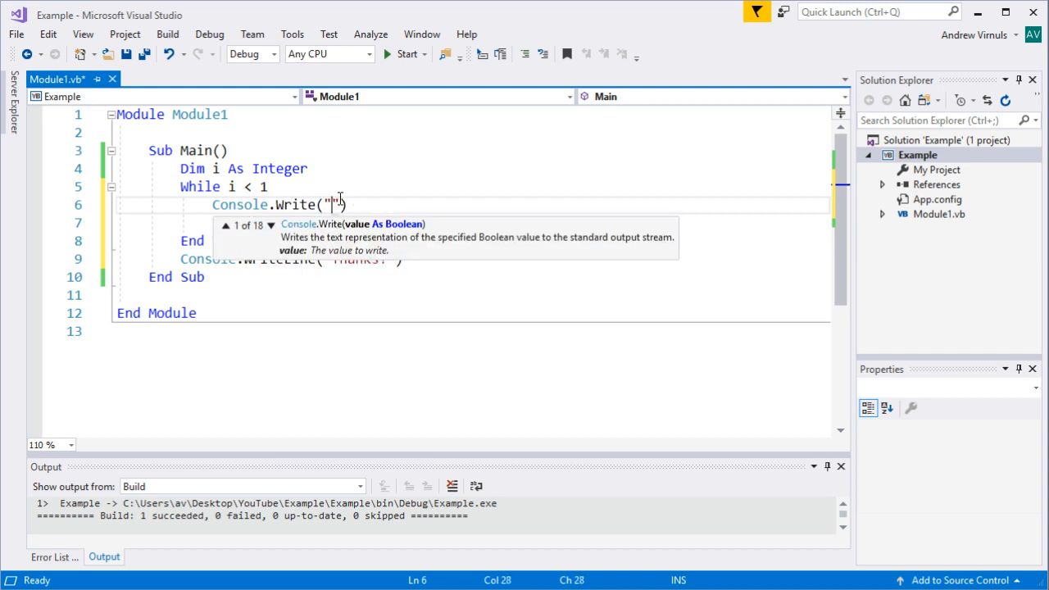
pyautogui.write('Give me a po')
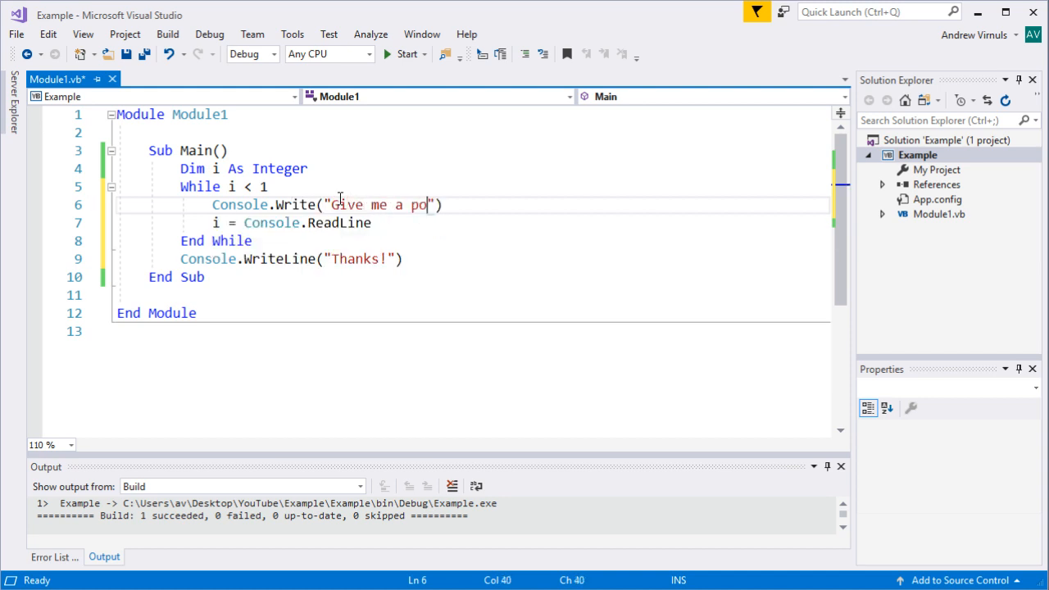
pyautogui.write('sitive')
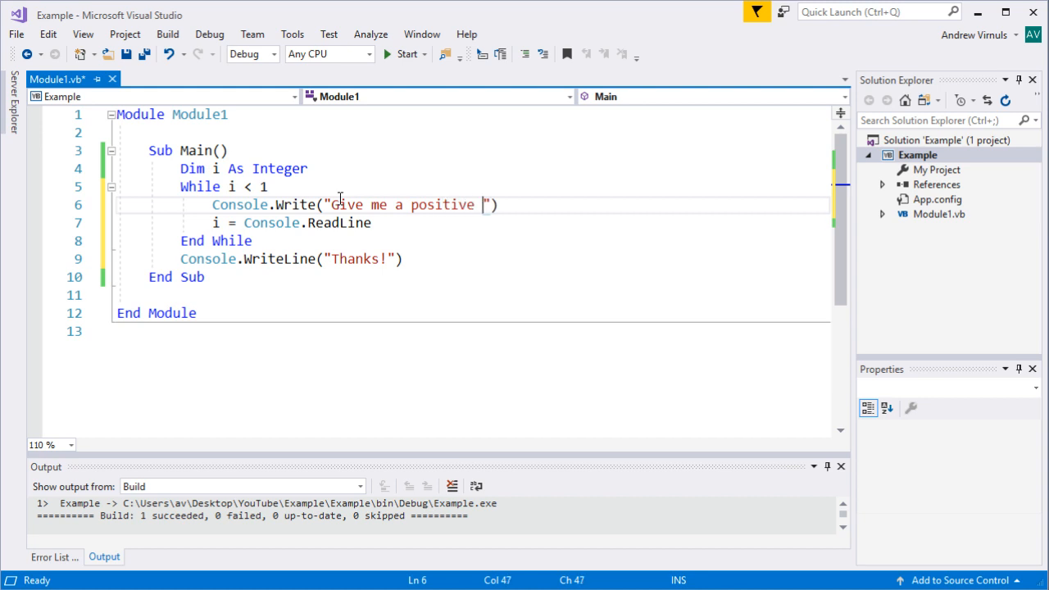
pyautogui.write('integer:')
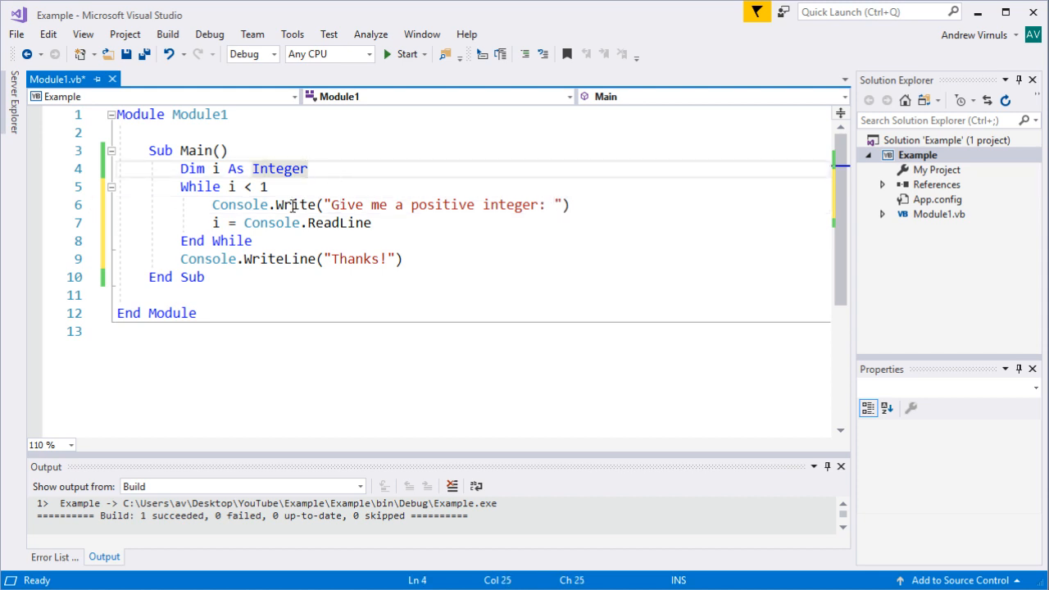
pyautogui.moveTo(252, 186)
pyautogui.write('i')
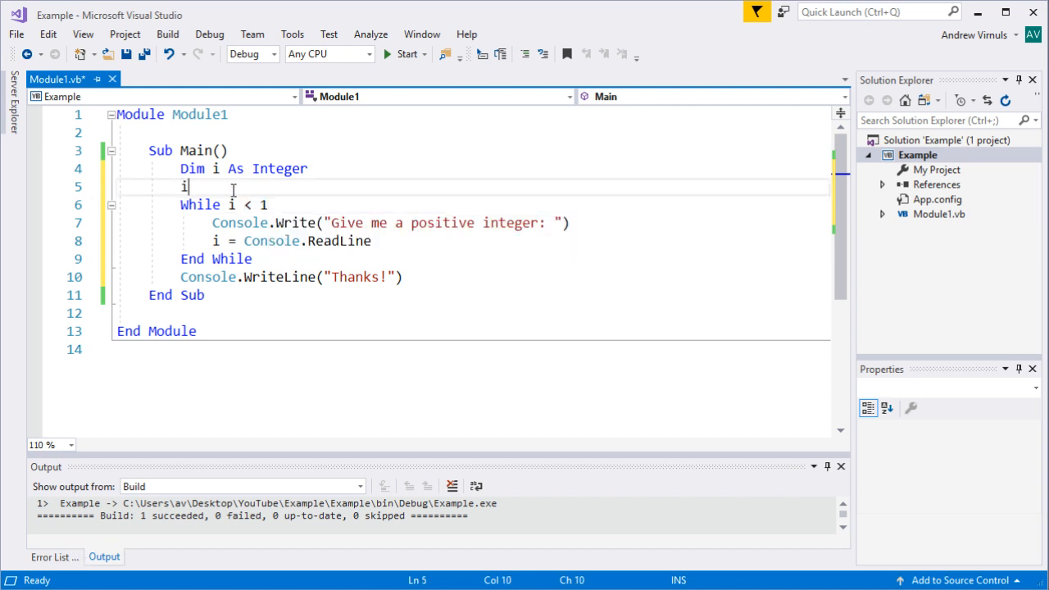
# Set i = 0 on line 5 before the While loop and run the program.
pyautogui.write('= 0')
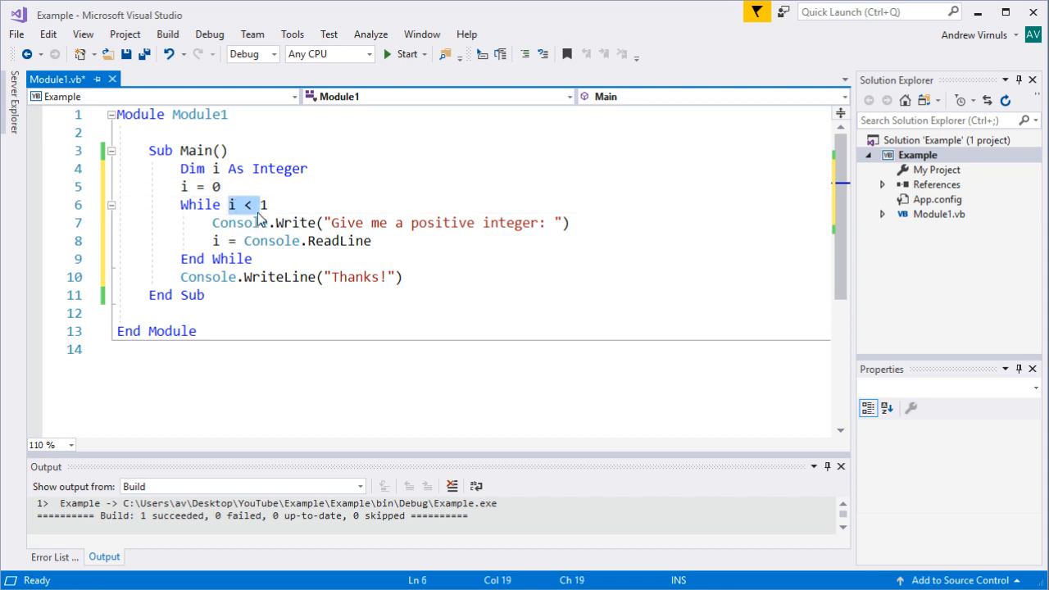
pyautogui.click(377, 241)
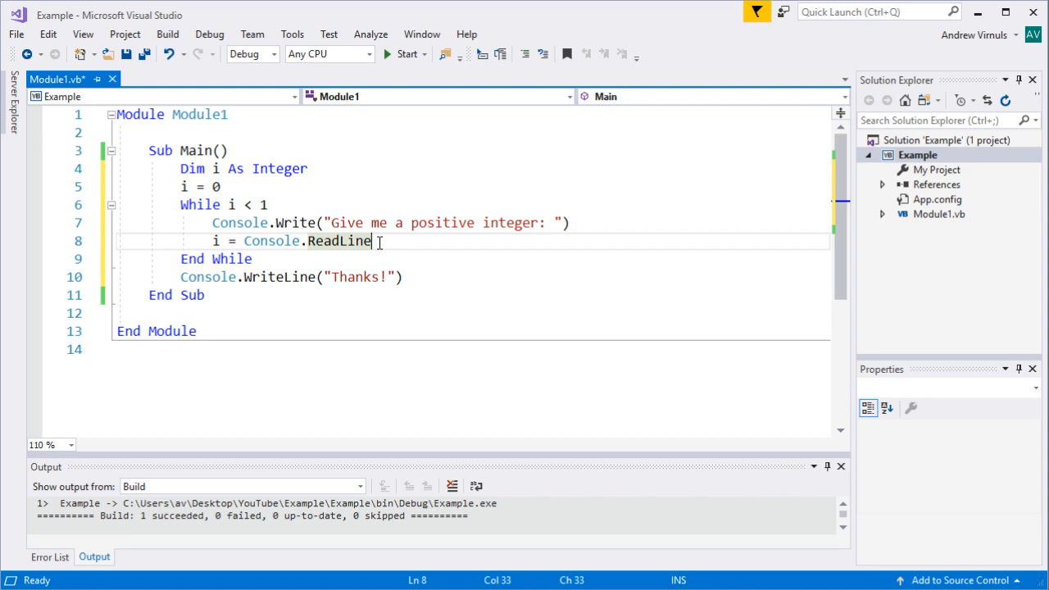
pyautogui.click(404, 54)
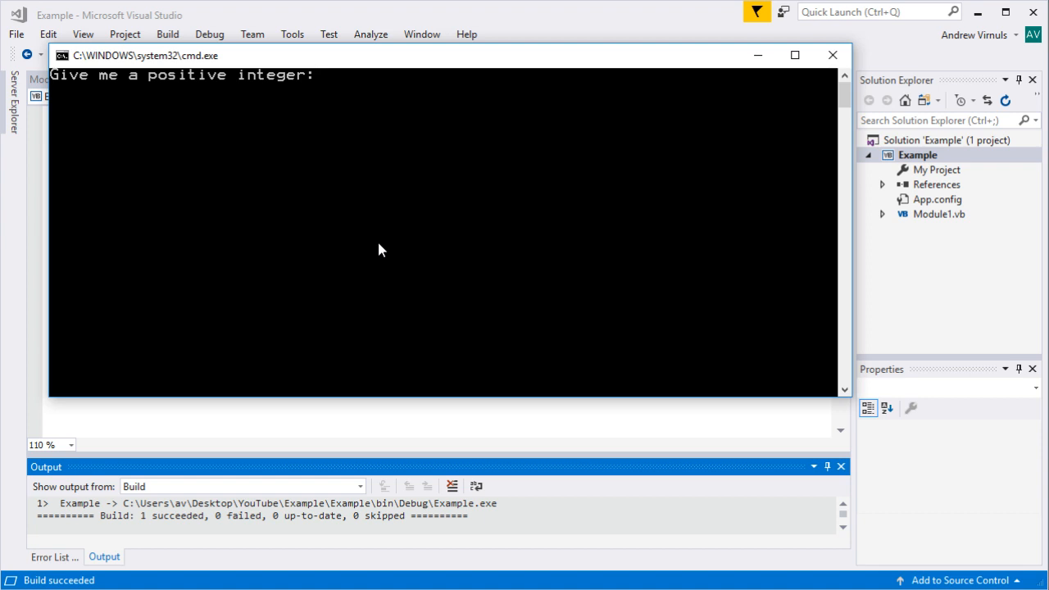
# Run the program and answer the positive-integer prompt with 3.
pyautogui.write('3')
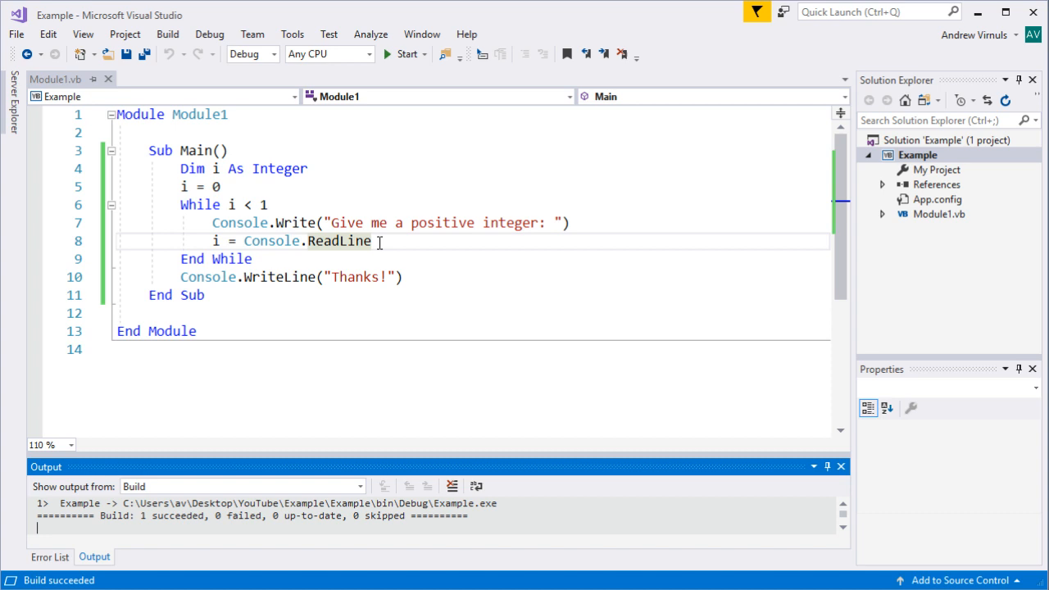
pyautogui.moveTo(456, 246)
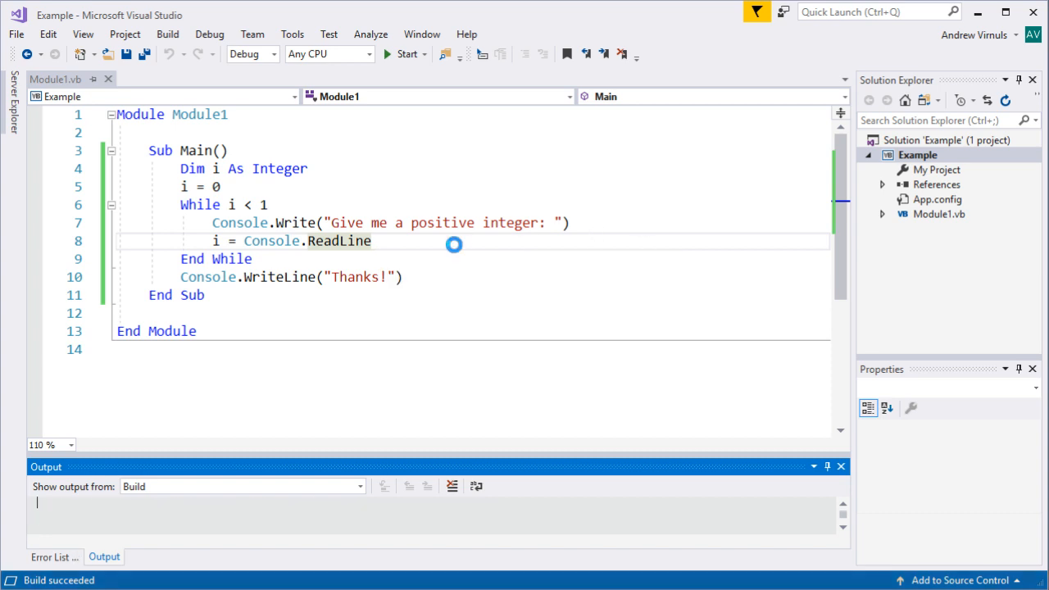
# Enter -1, then 123, in the console and confirm Thanks! appears.
pyautogui.click(405, 54)
pyautogui.write('0')
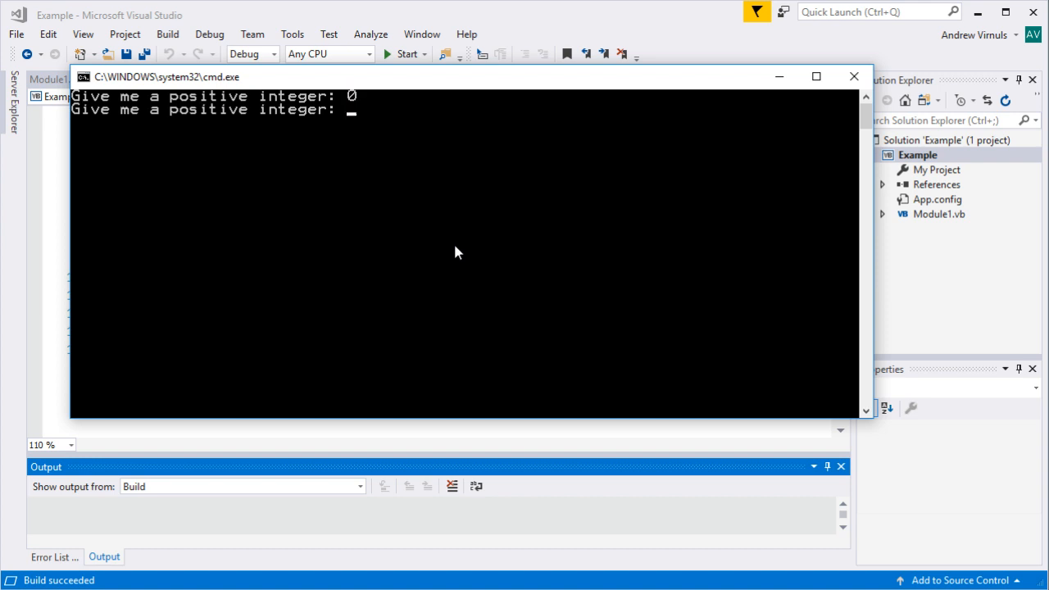
pyautogui.write('-1')
pyautogui.write('-2')
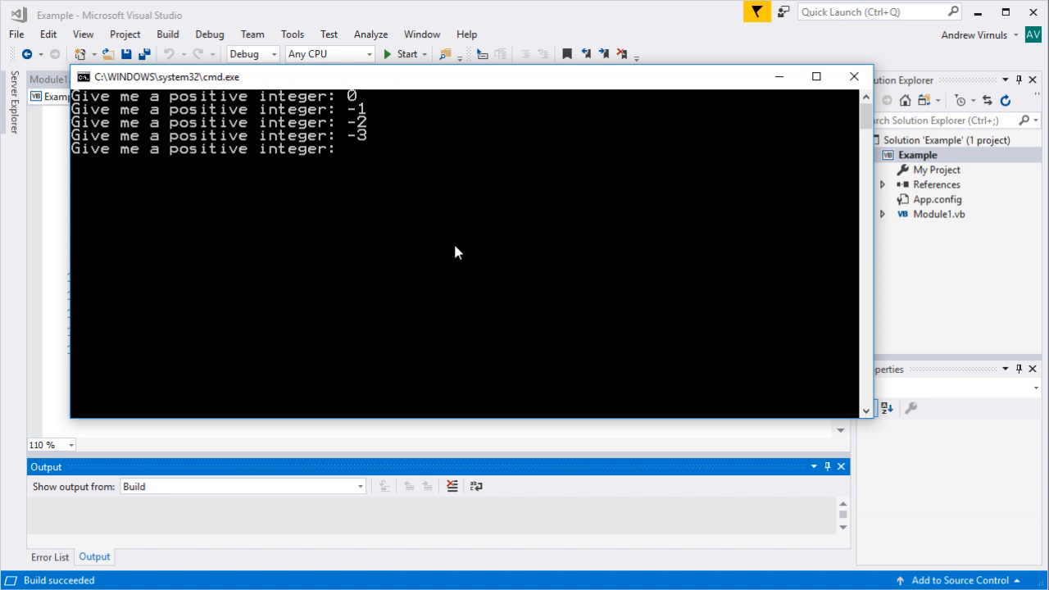
pyautogui.write('123')
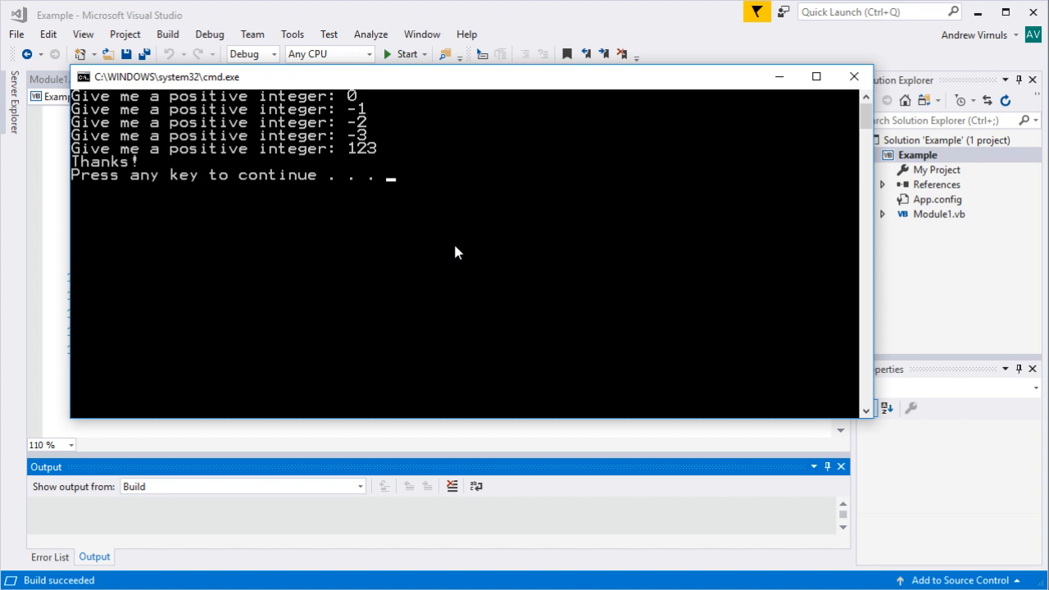
pyautogui.moveTo(425, 27)
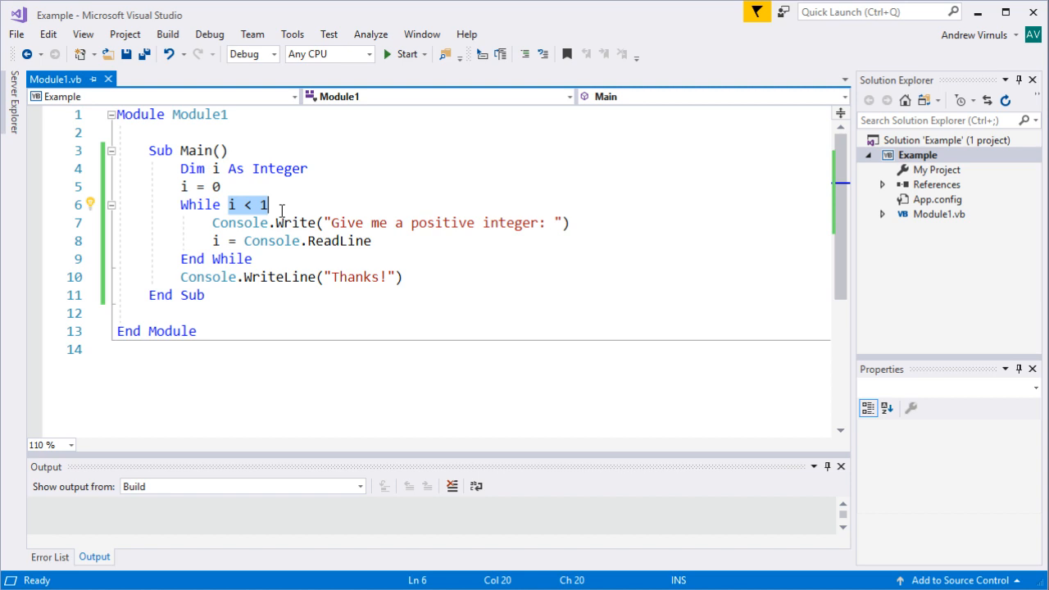
pyautogui.click(182, 276)
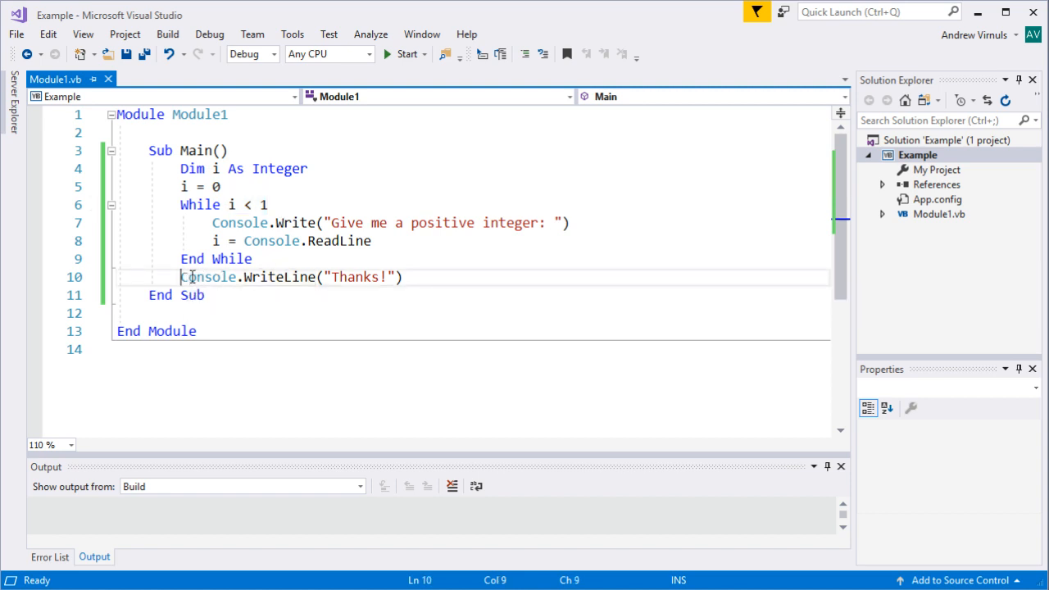
pyautogui.click(402, 277)
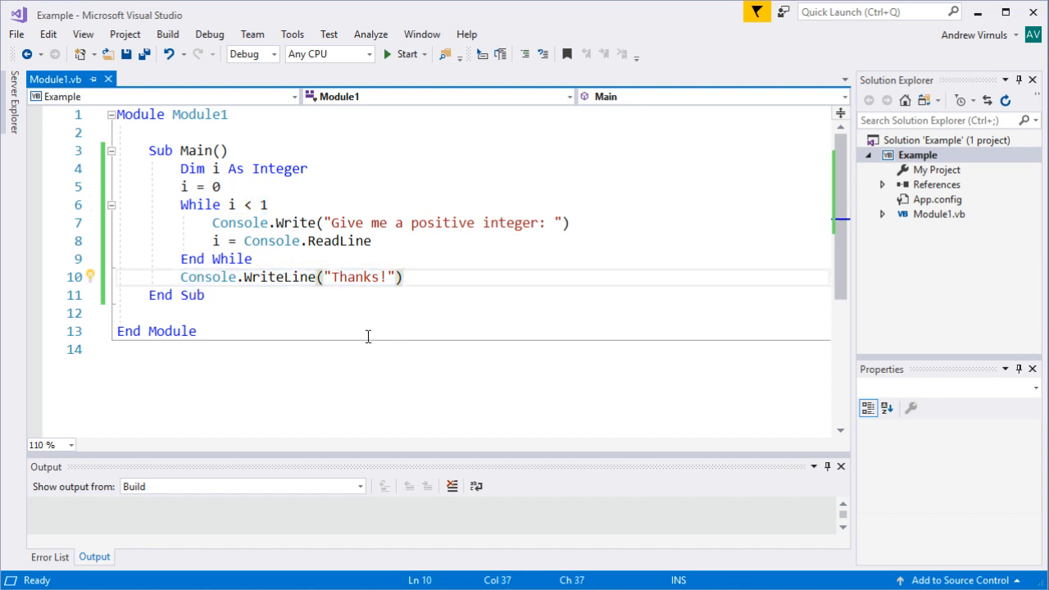
pyautogui.click(402, 276)
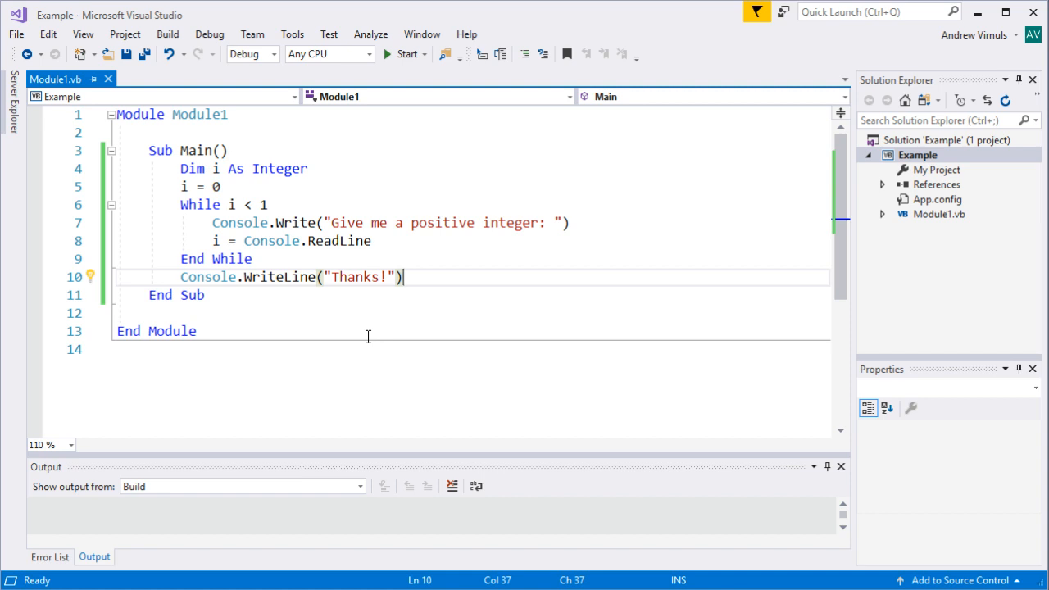